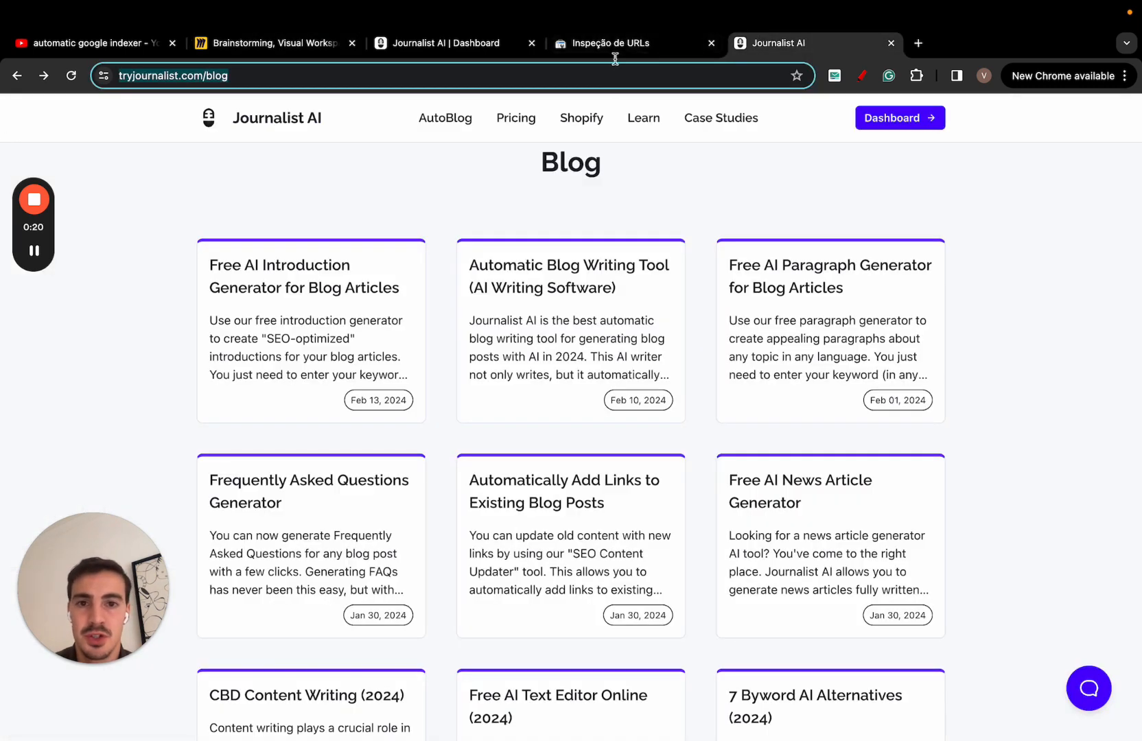
View the Search Console URL inspection result showing the blog article is not on Google
{"action": "left_click", "coordinate": [634, 43]}
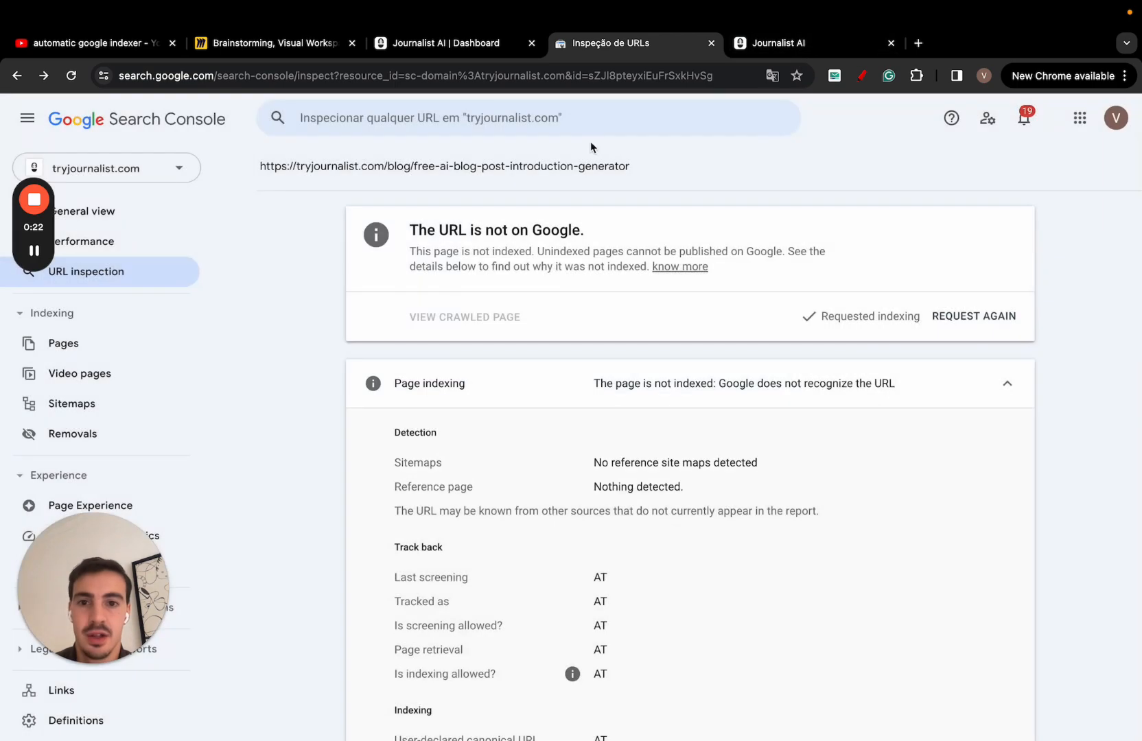
{"action": "left_click", "coordinate": [973, 315]}
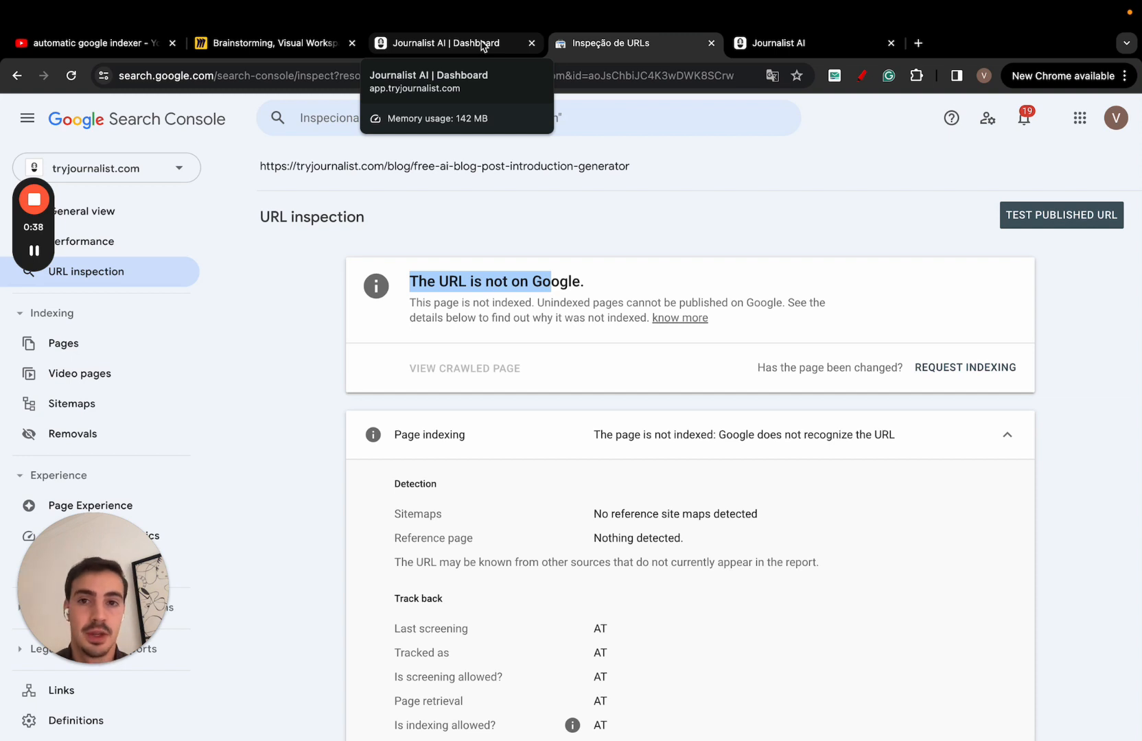
On the Miro Brainstorming board, draw a box around the right-hand sketch
{"action": "left_click", "coordinate": [273, 42]}
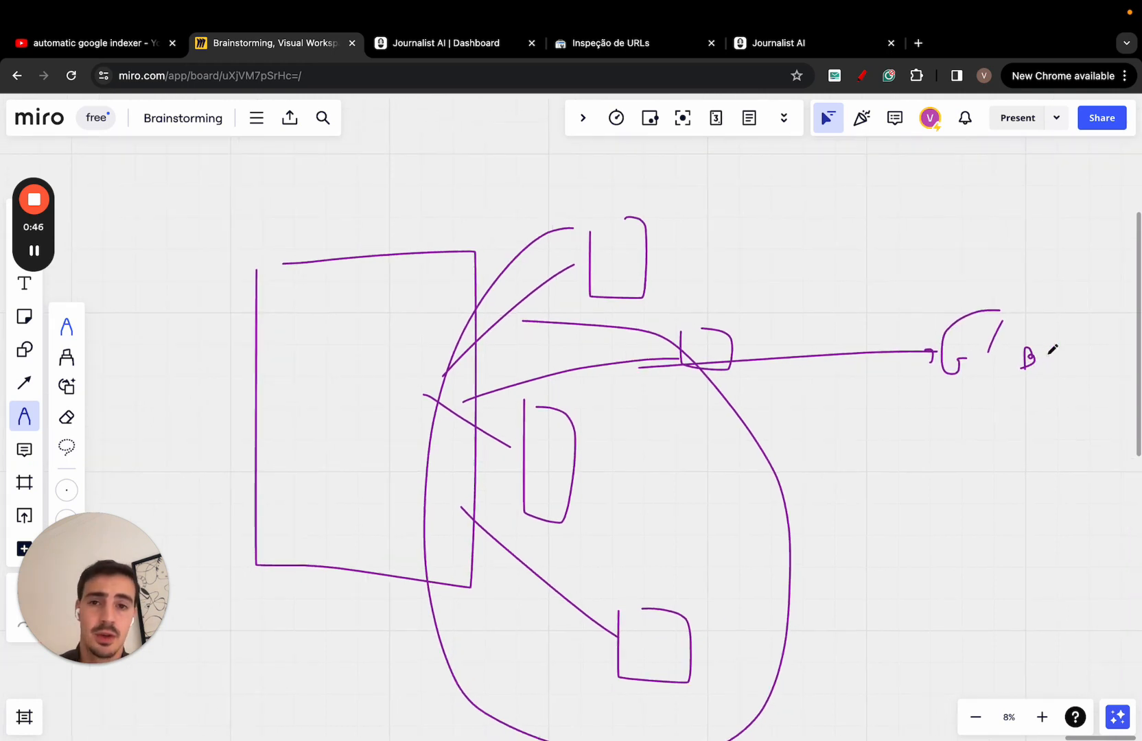
{"action": "left_click_drag", "start_coordinate": [932, 298], "coordinate": [1049, 392]}
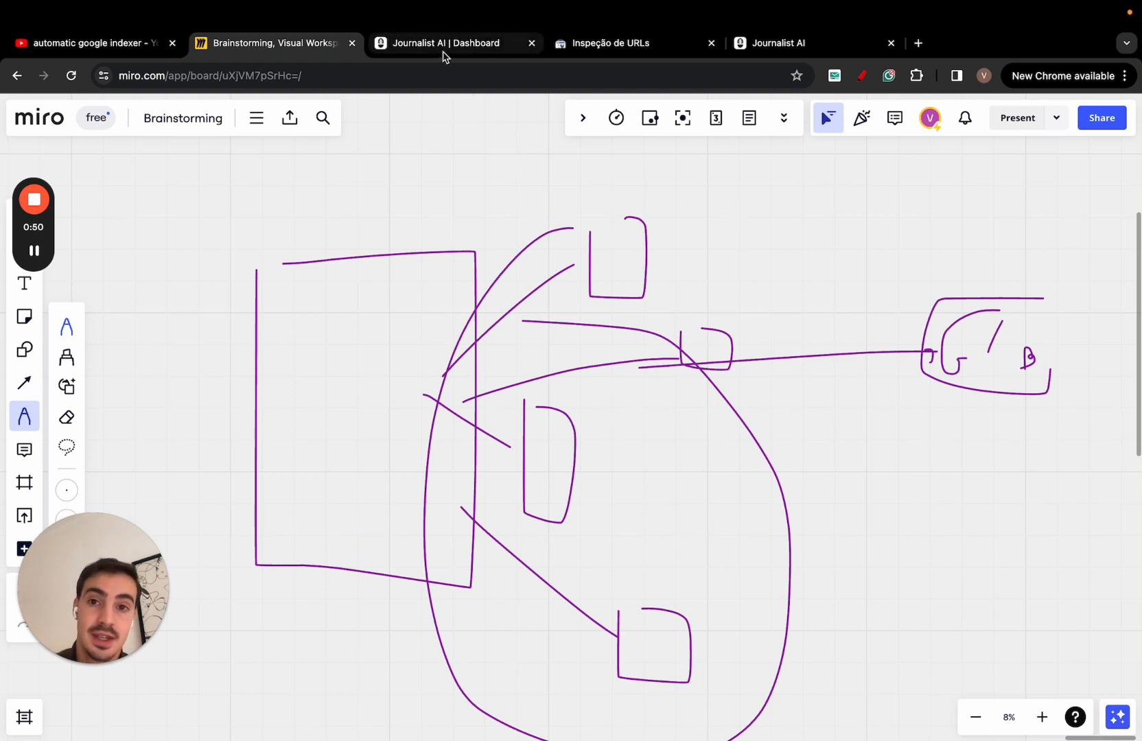
In Journalist AI, start a new indexer named 'whatever you want'
{"action": "left_click", "coordinate": [446, 43]}
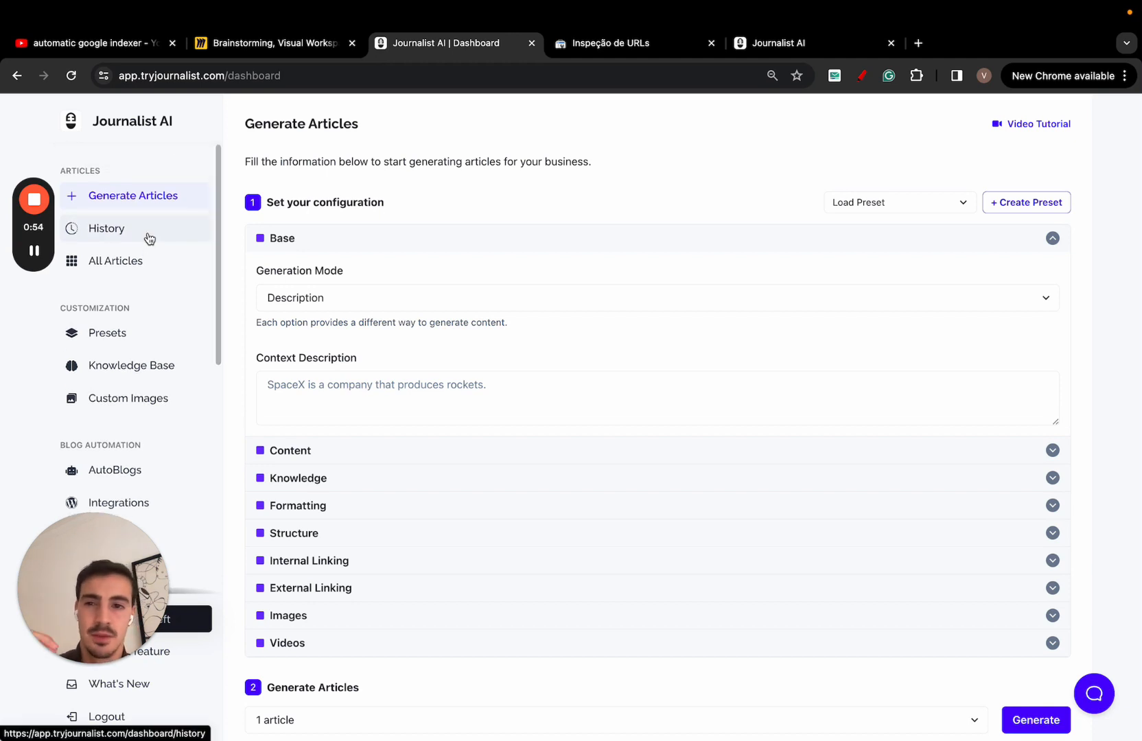
{"action": "scroll", "scroll_direction": "down", "scroll_amount": 3}
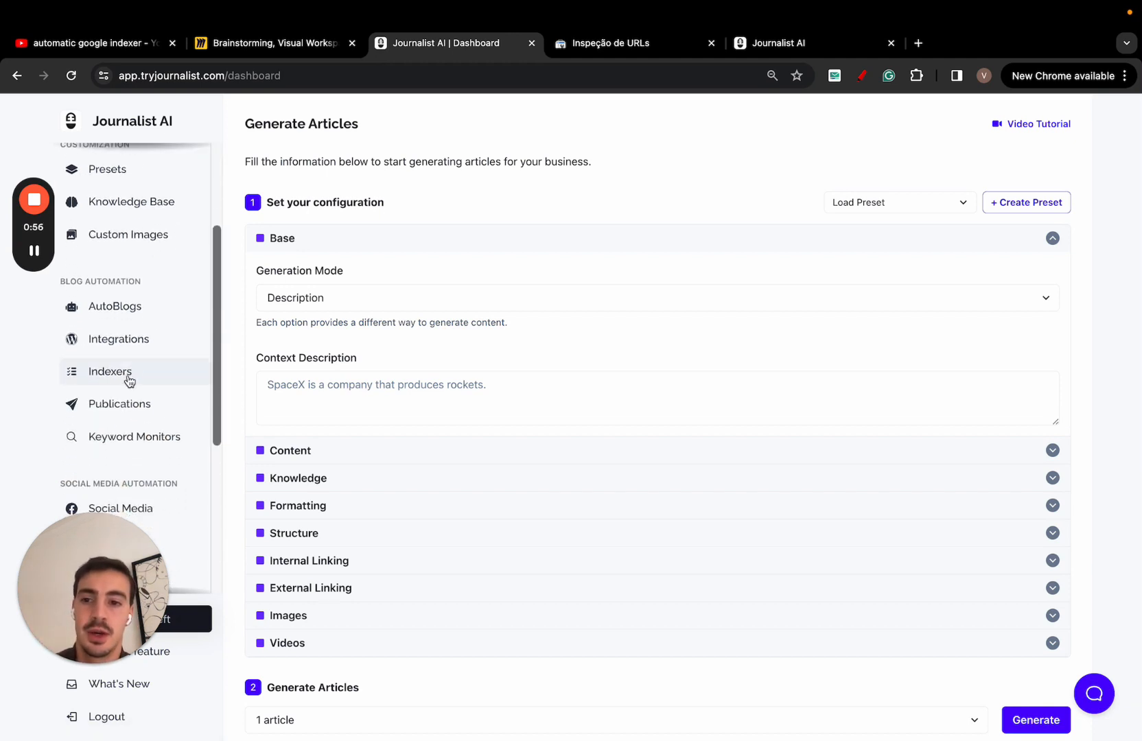
{"action": "left_click", "coordinate": [110, 372]}
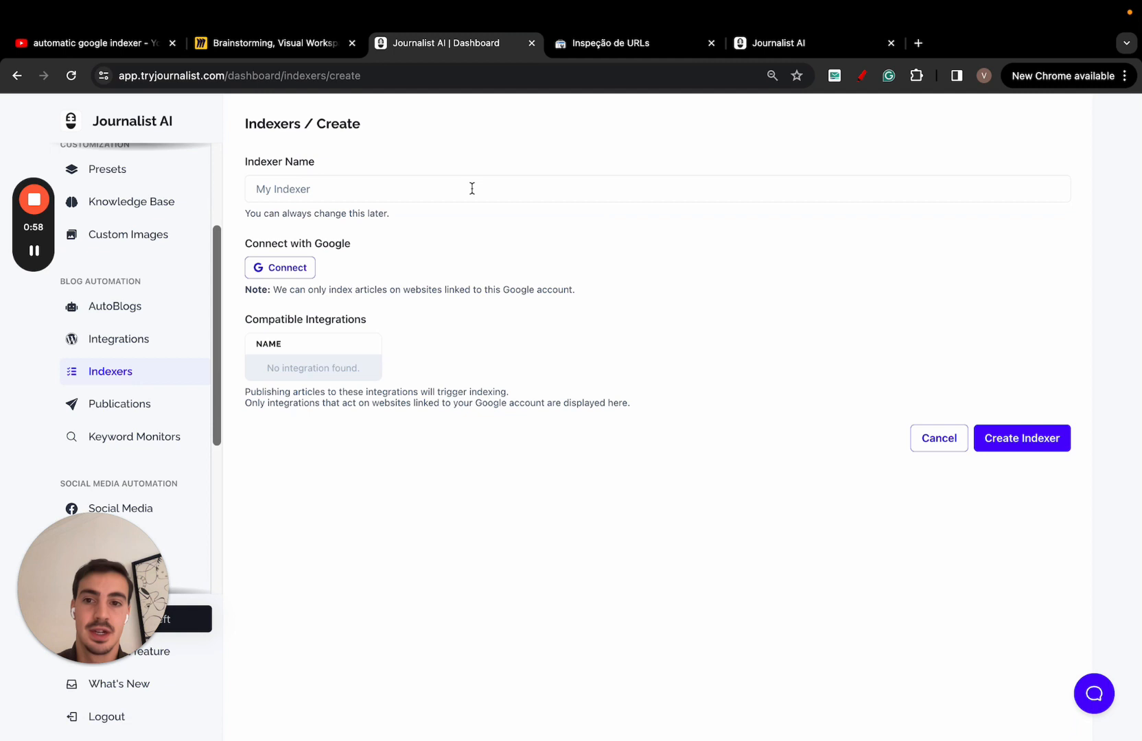
{"action": "type", "text": "whatever you want"}
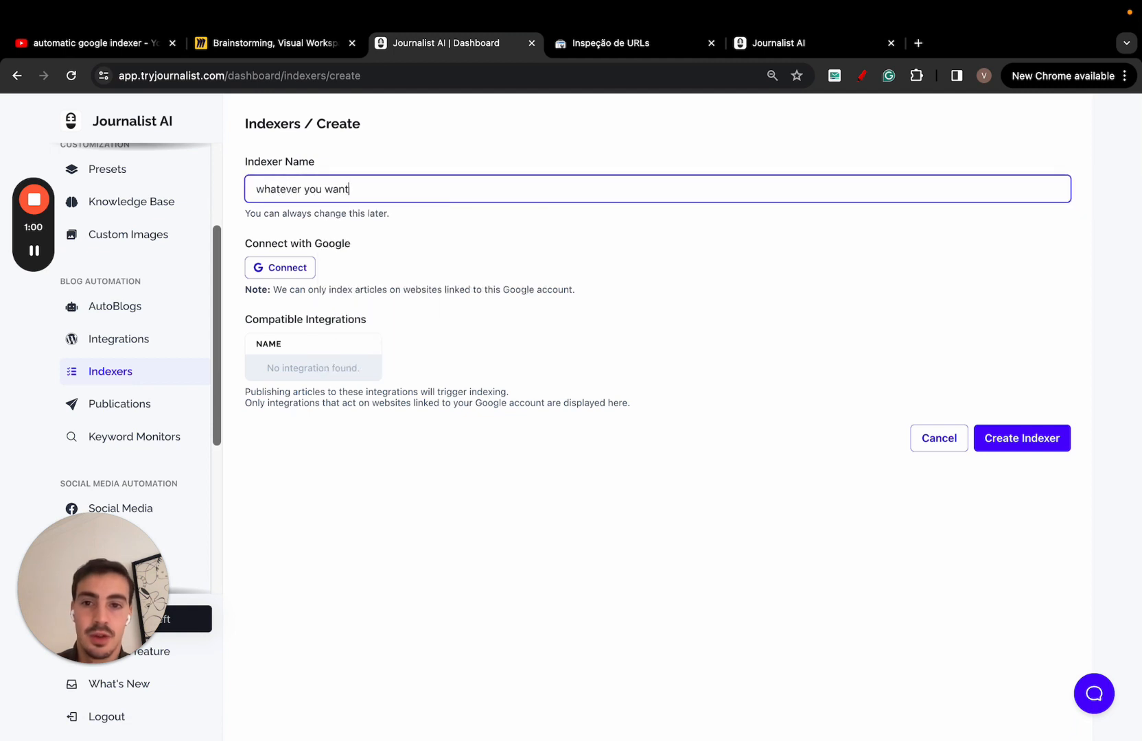
Begin Connect with Google, translate the sign-in page to English, then return to the indexer form
{"action": "left_click", "coordinate": [280, 268]}
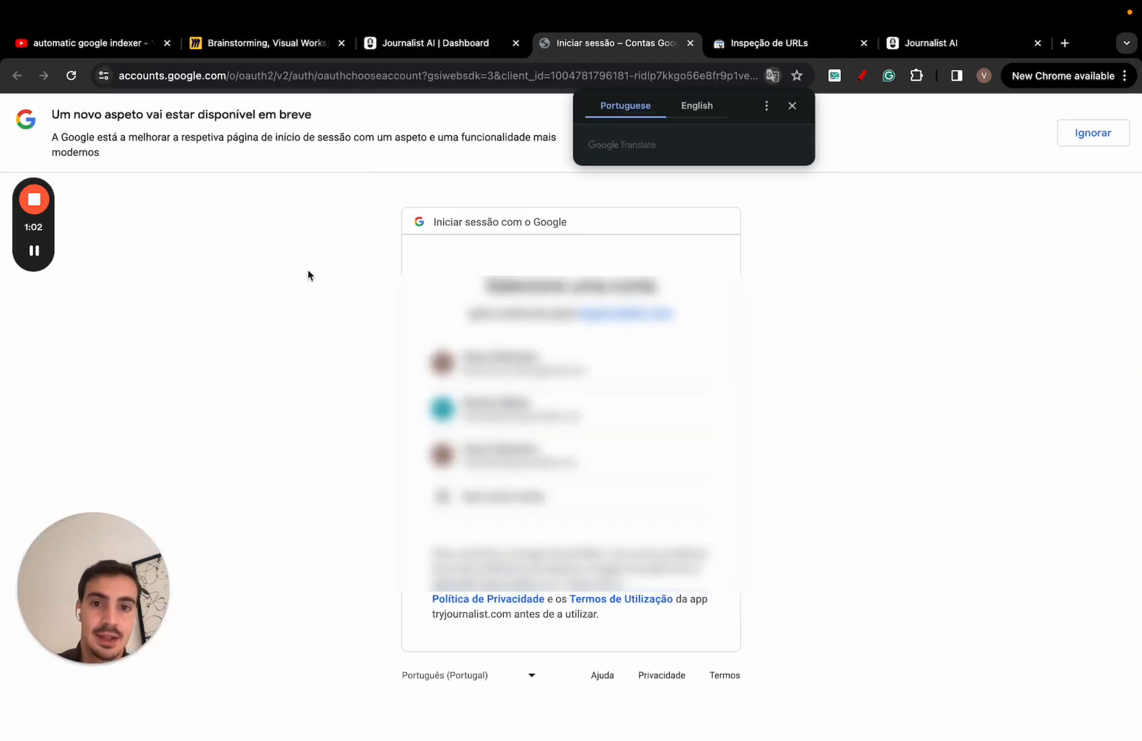
{"action": "left_click", "coordinate": [696, 106]}
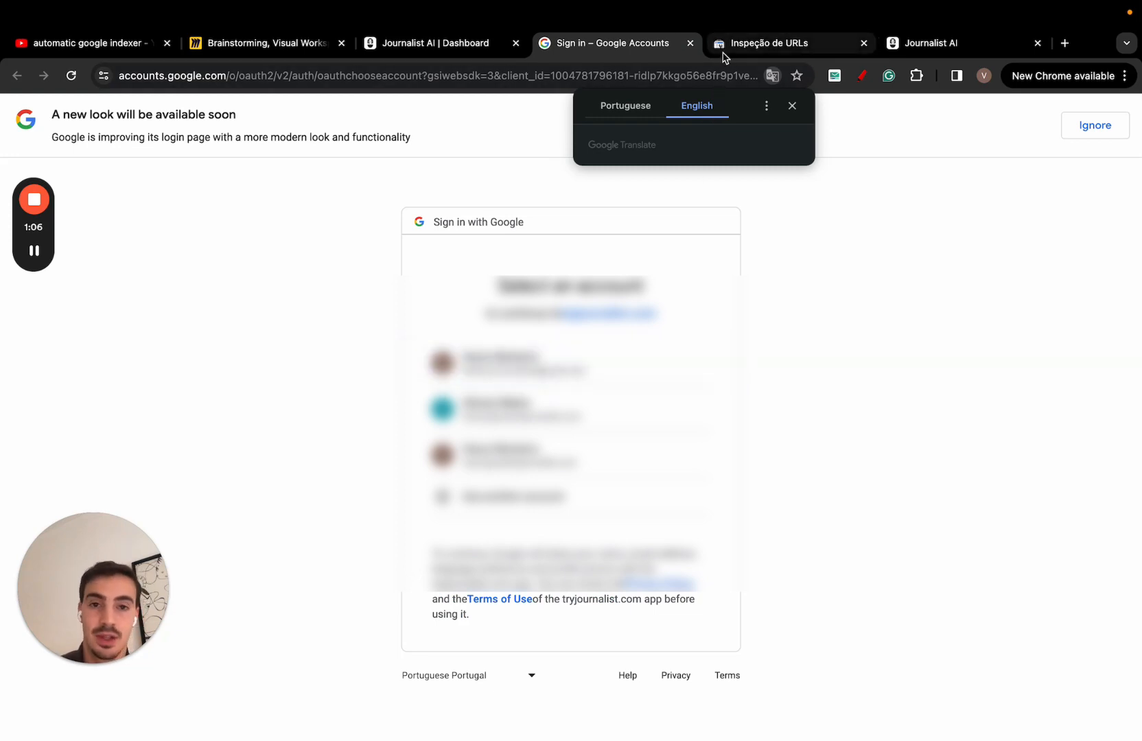
{"action": "left_click", "coordinate": [782, 43]}
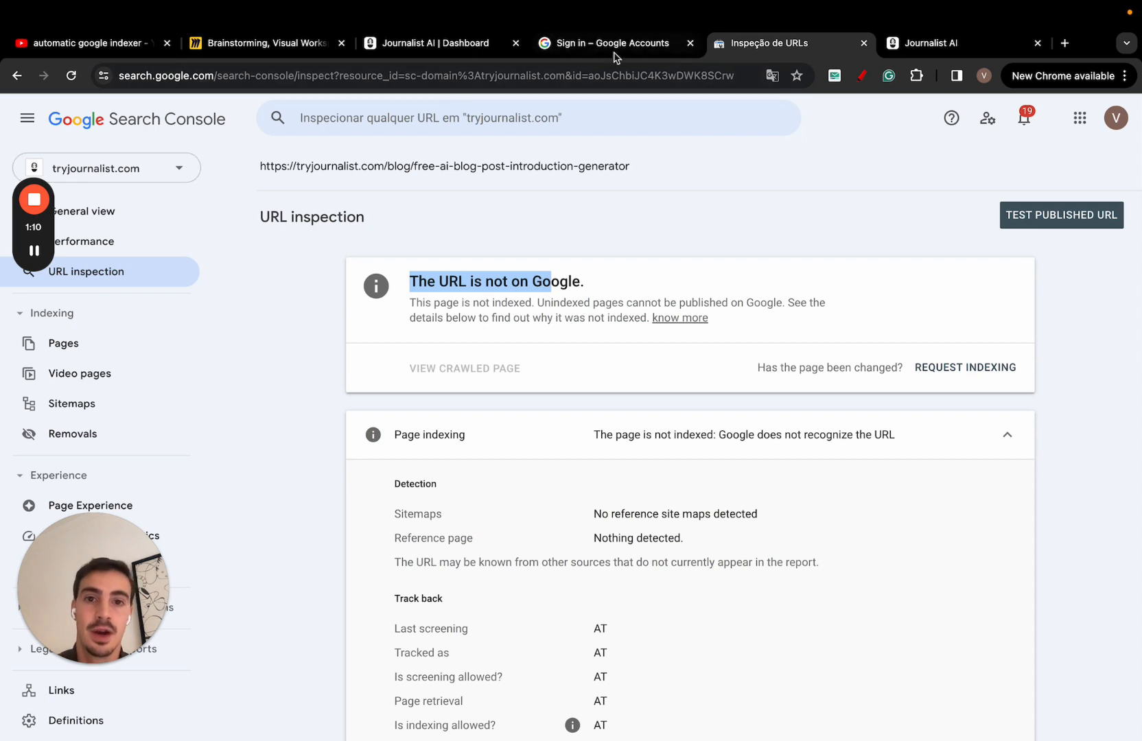
{"action": "left_click", "coordinate": [433, 42]}
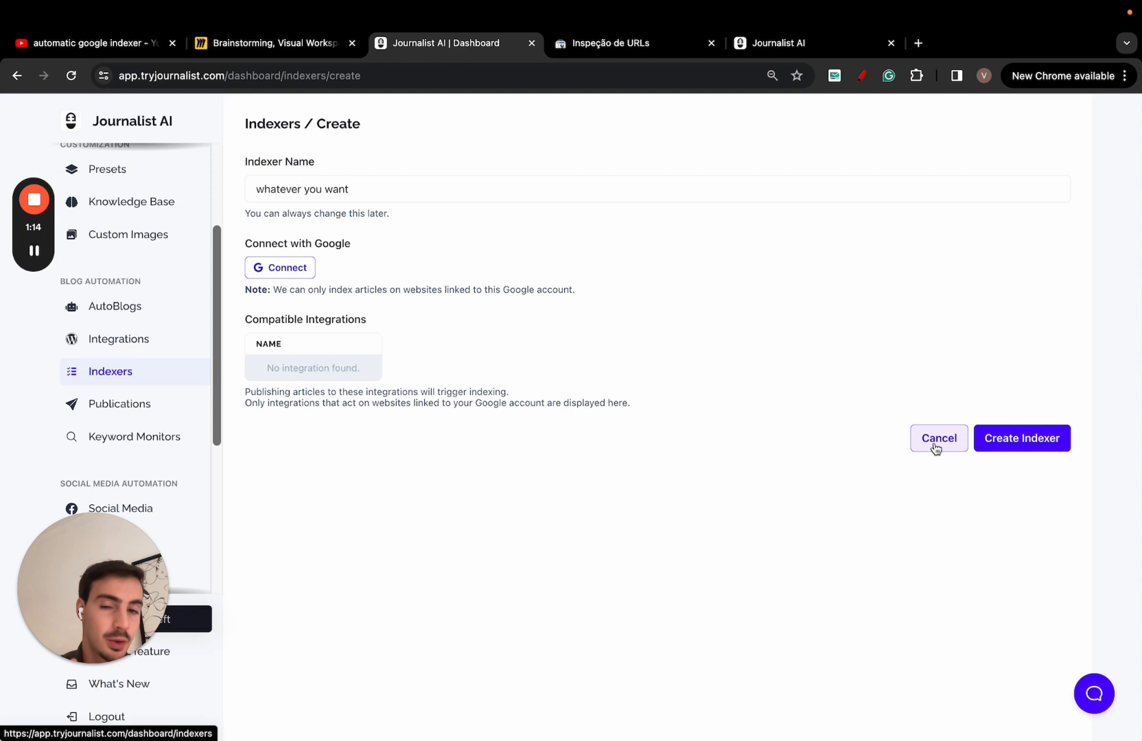
Cancel the new indexer and open the existing 'My Plants site' indexer
{"action": "left_click", "coordinate": [939, 437]}
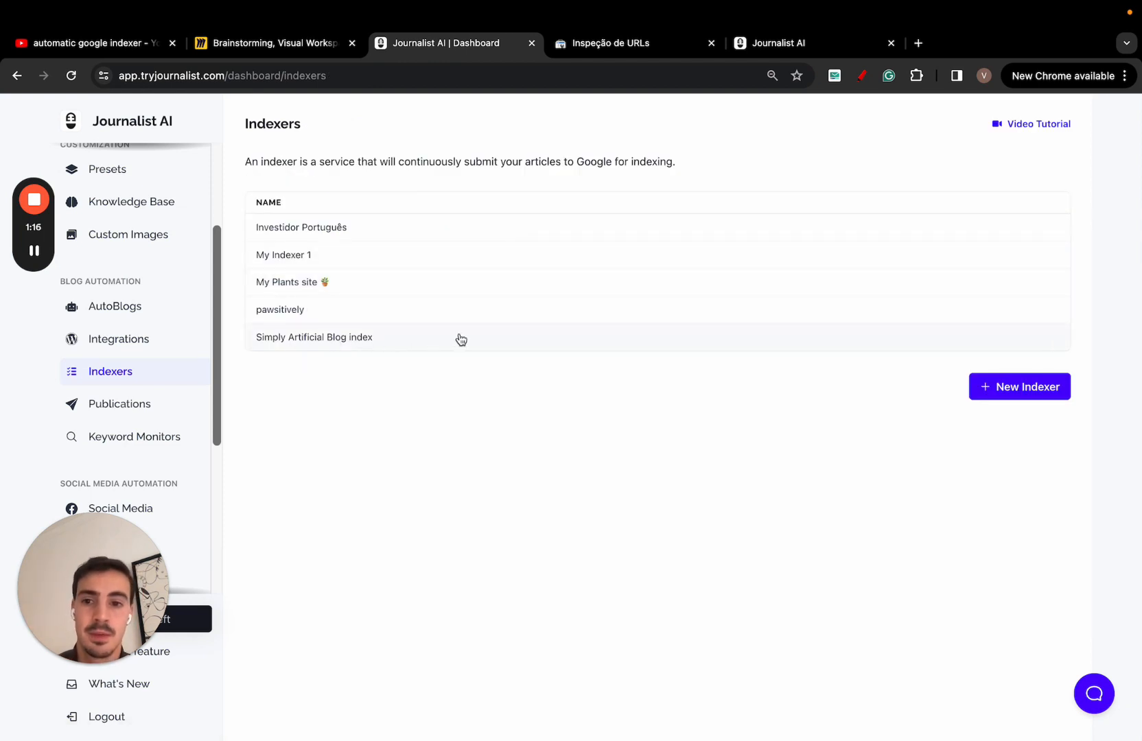
{"action": "mouse_move", "coordinate": [364, 284]}
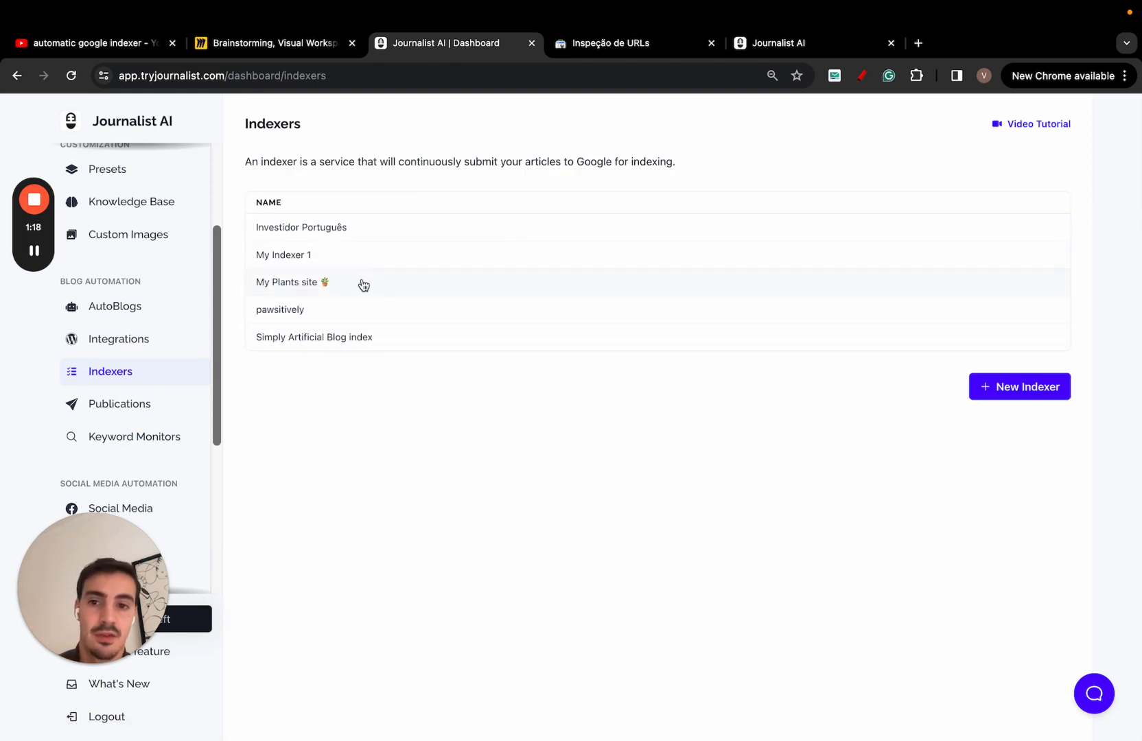
{"action": "left_click", "coordinate": [287, 283]}
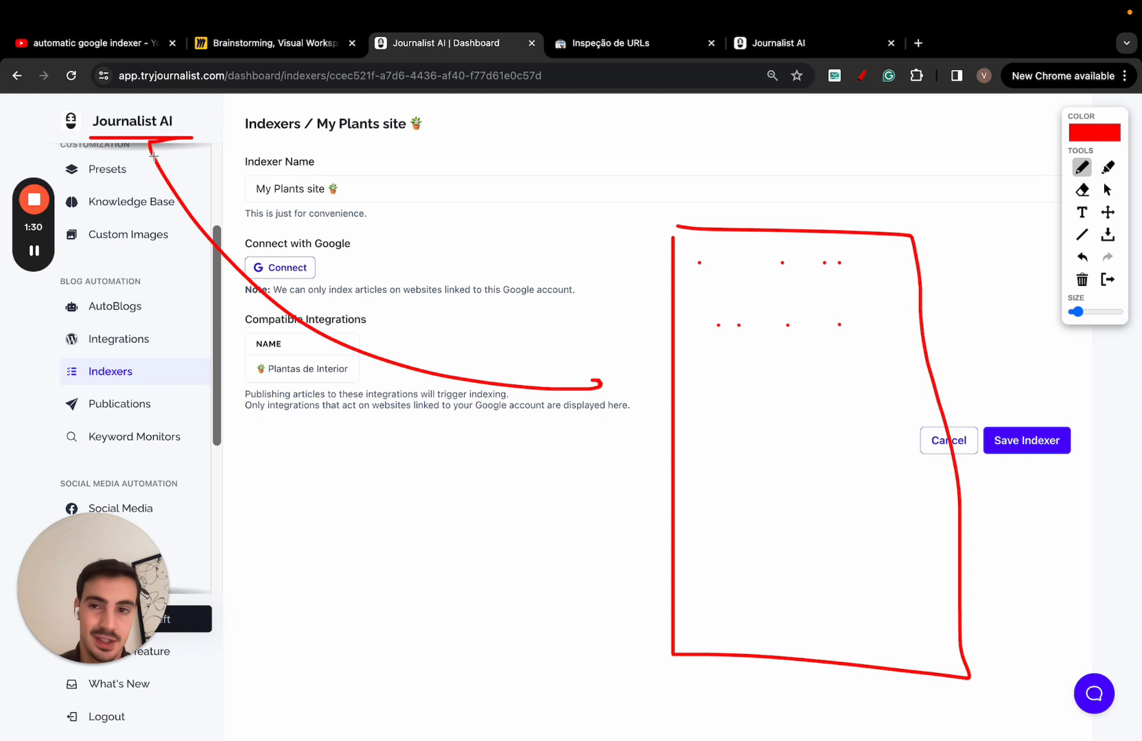
Draw red annotations over the My Plants site indexer page, then clear them via the annotation toolbar
{"action": "left_click_drag", "start_coordinate": [386, 240], "coordinate": [350, 291]}
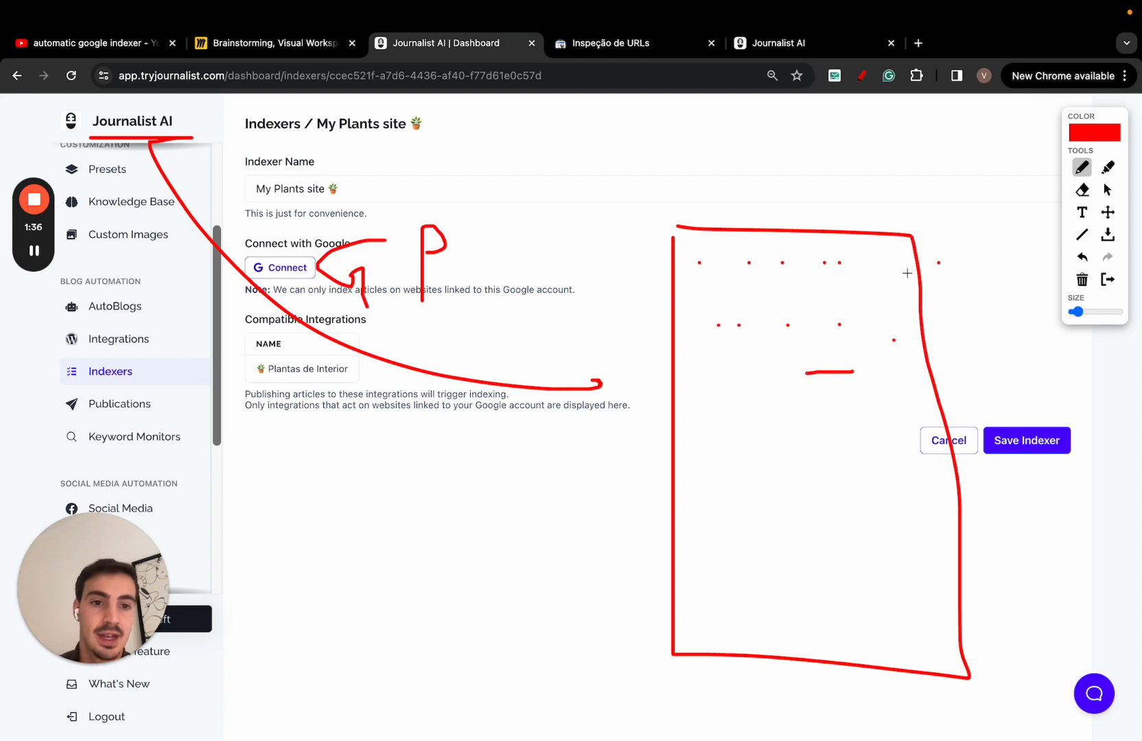
{"action": "left_click_drag", "start_coordinate": [786, 258], "coordinate": [1012, 185]}
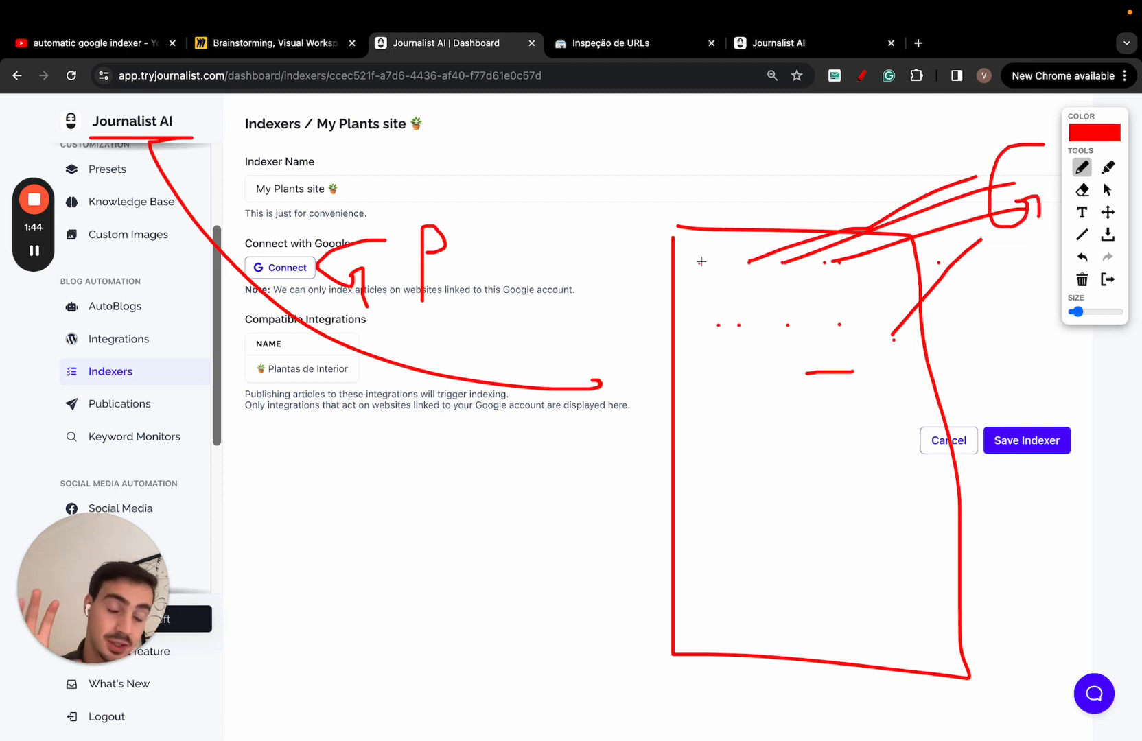
{"action": "left_click_drag", "start_coordinate": [703, 262], "coordinate": [1016, 135]}
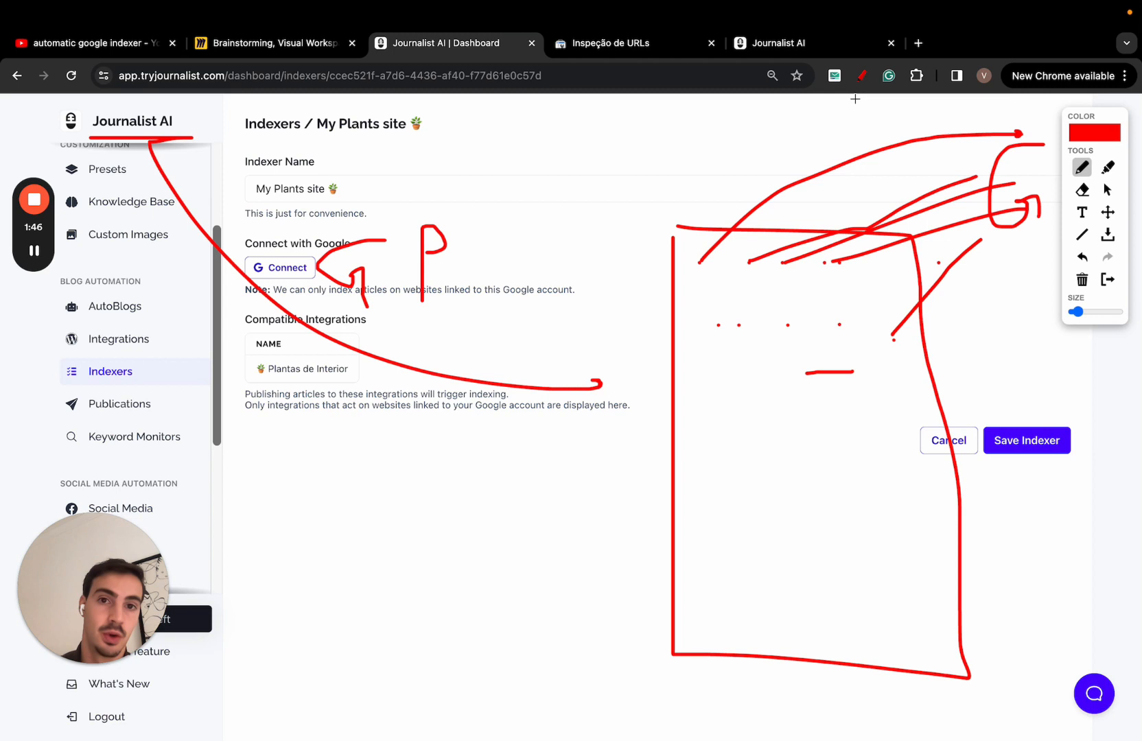
{"action": "left_click", "coordinate": [634, 43]}
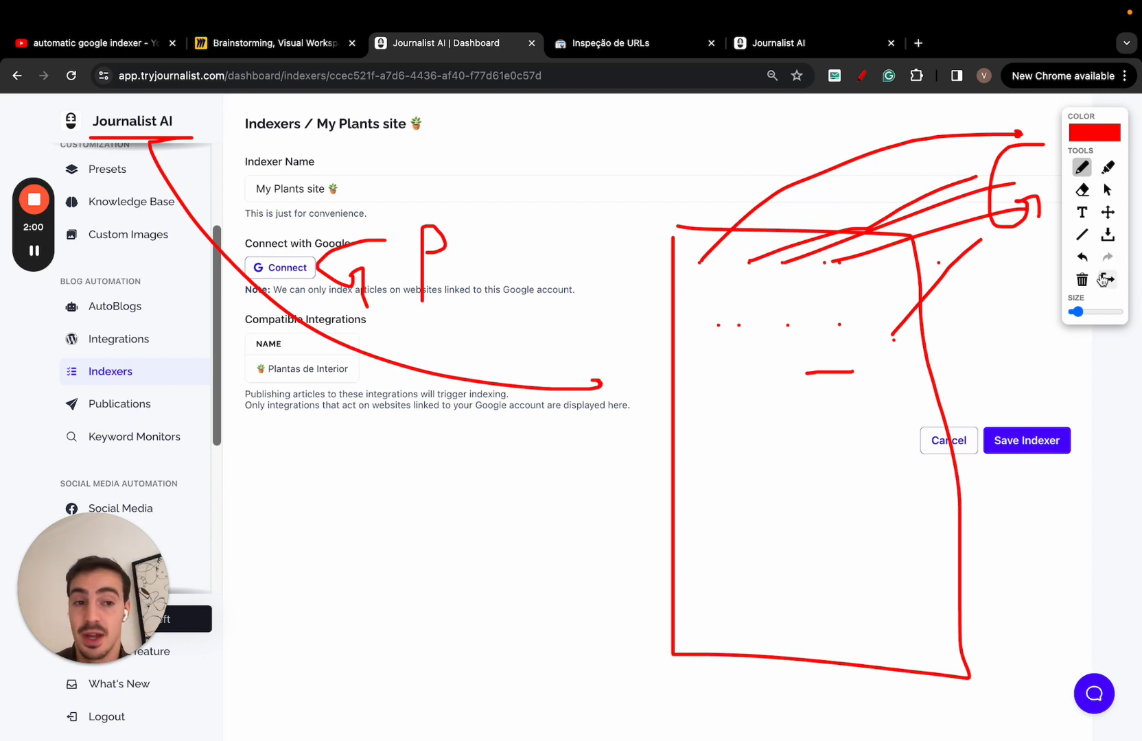
{"action": "left_click", "coordinate": [1081, 280]}
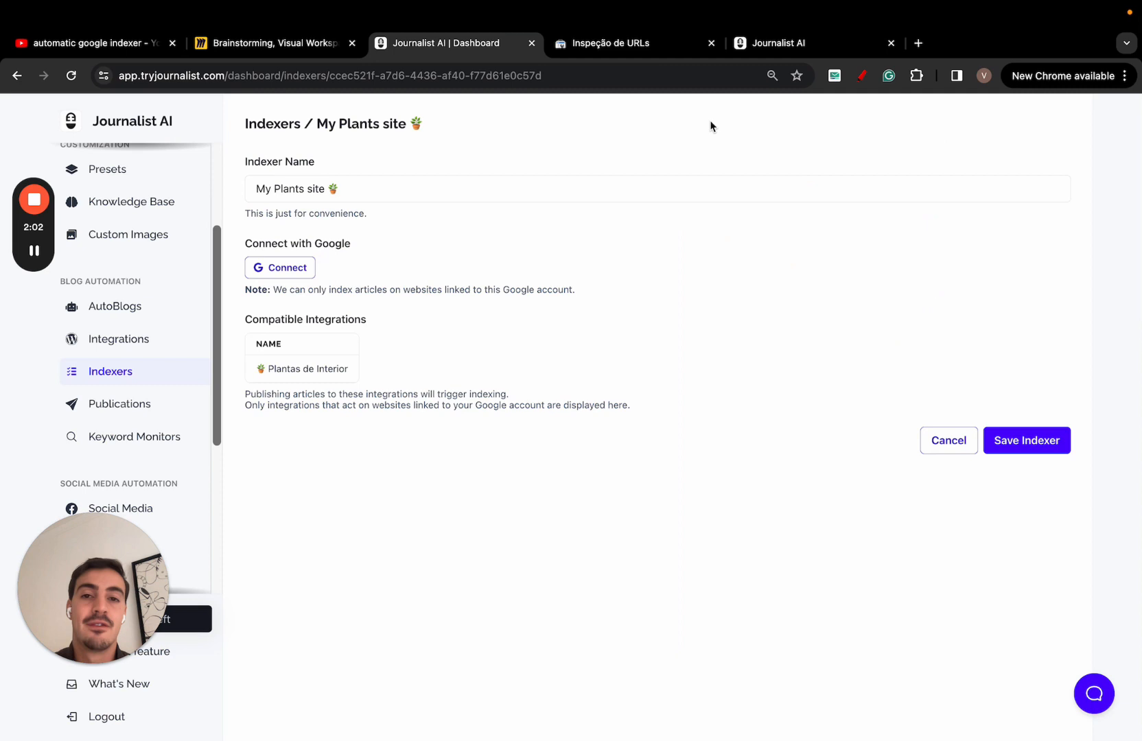
Check the Search Console inspection still shows the article unindexed, then return to the indexer
{"action": "left_click", "coordinate": [612, 43]}
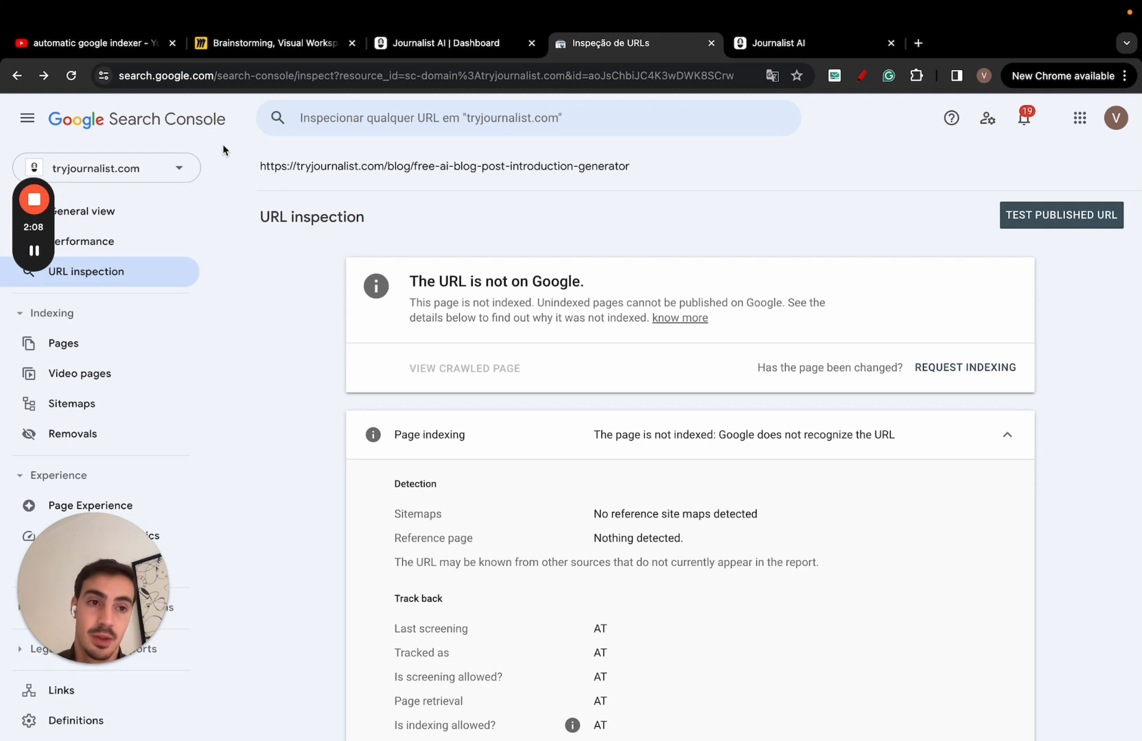
{"action": "mouse_move", "coordinate": [243, 140]}
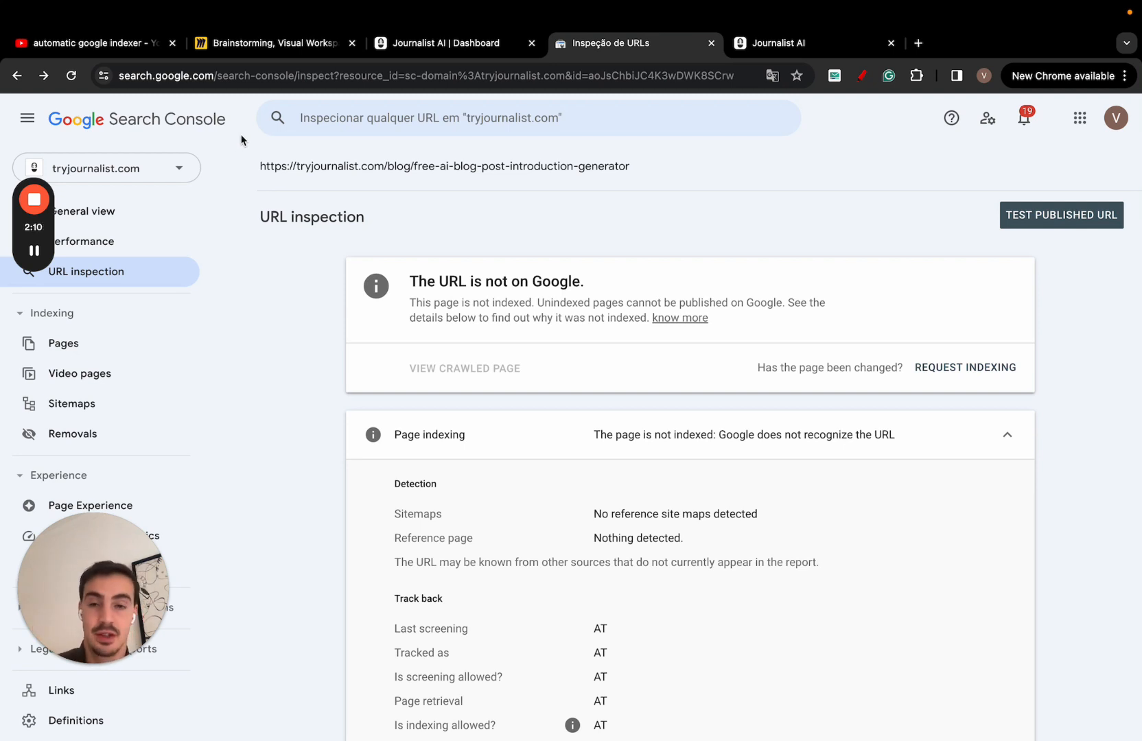
{"action": "mouse_move", "coordinate": [244, 177]}
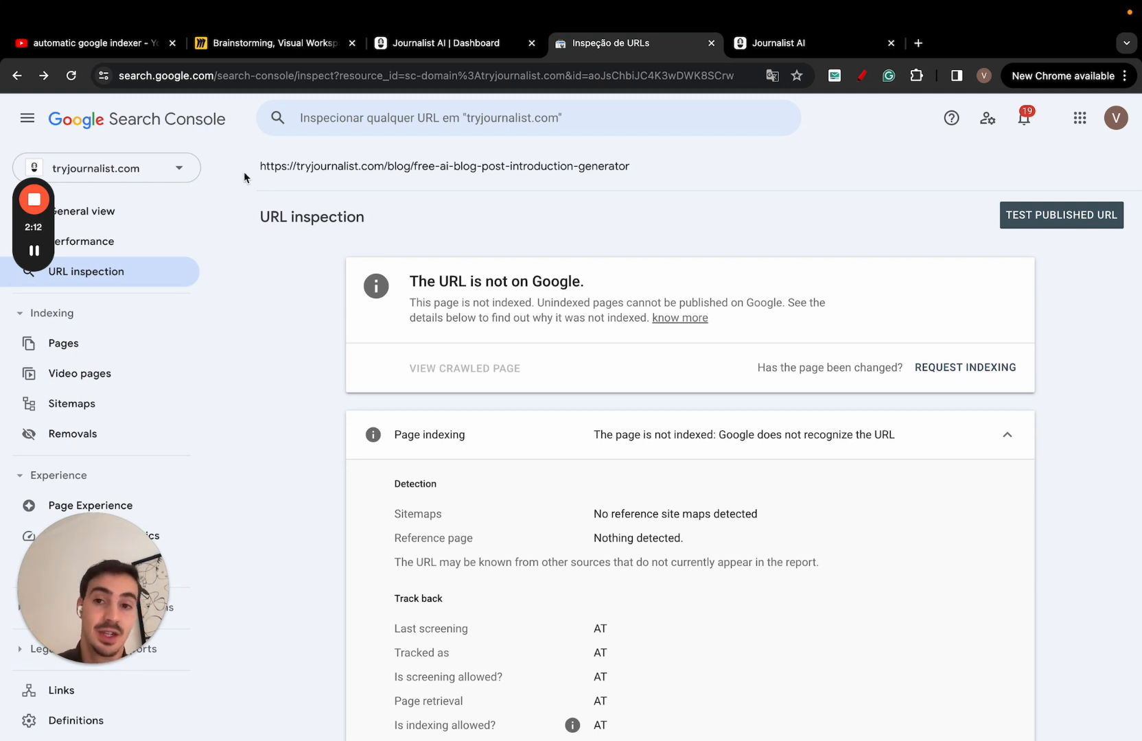
{"action": "left_click", "coordinate": [445, 42]}
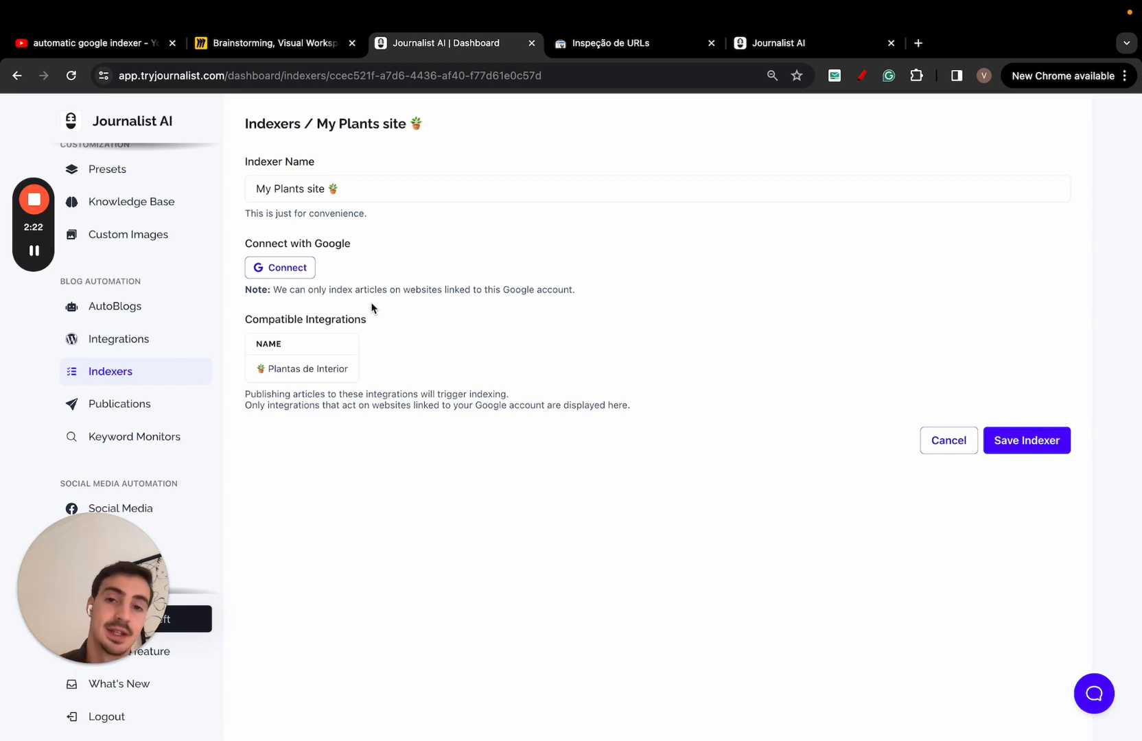
{"action": "mouse_move", "coordinate": [401, 221]}
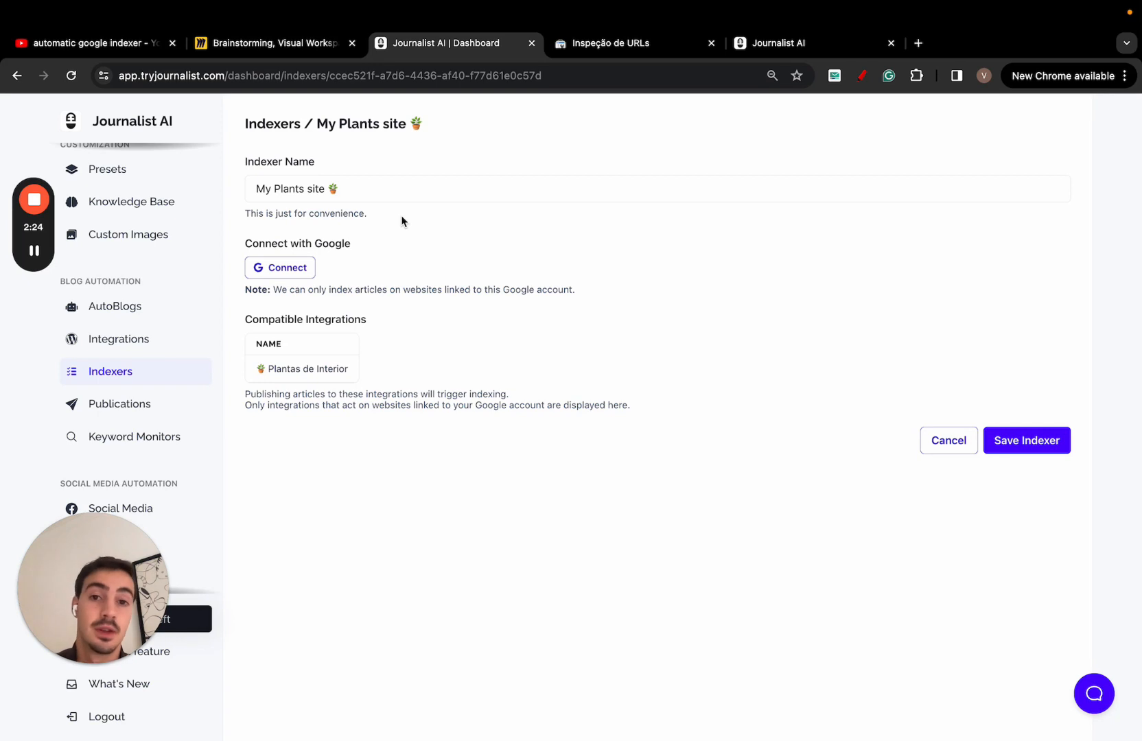
{"action": "mouse_move", "coordinate": [165, 234]}
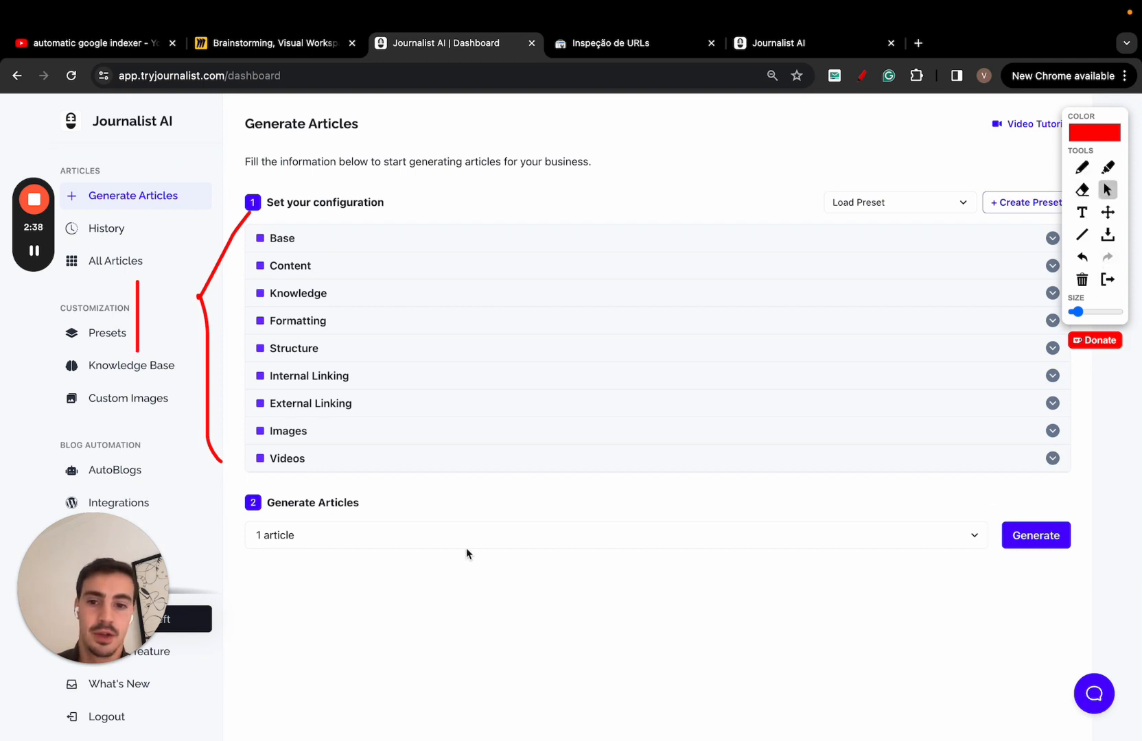
Choose 300 articles in the Generate Articles count dropdown, sketching red marks over the page
{"action": "left_click", "coordinate": [615, 536]}
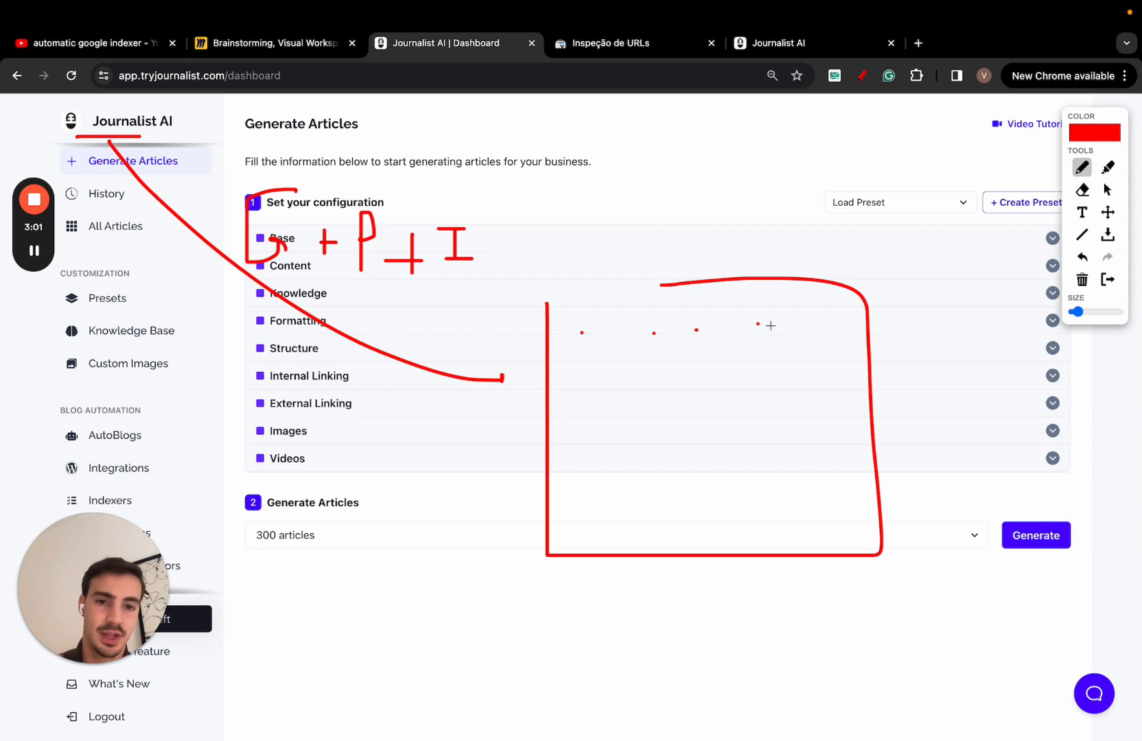
{"action": "left_click_drag", "start_coordinate": [757, 324], "coordinate": [943, 327]}
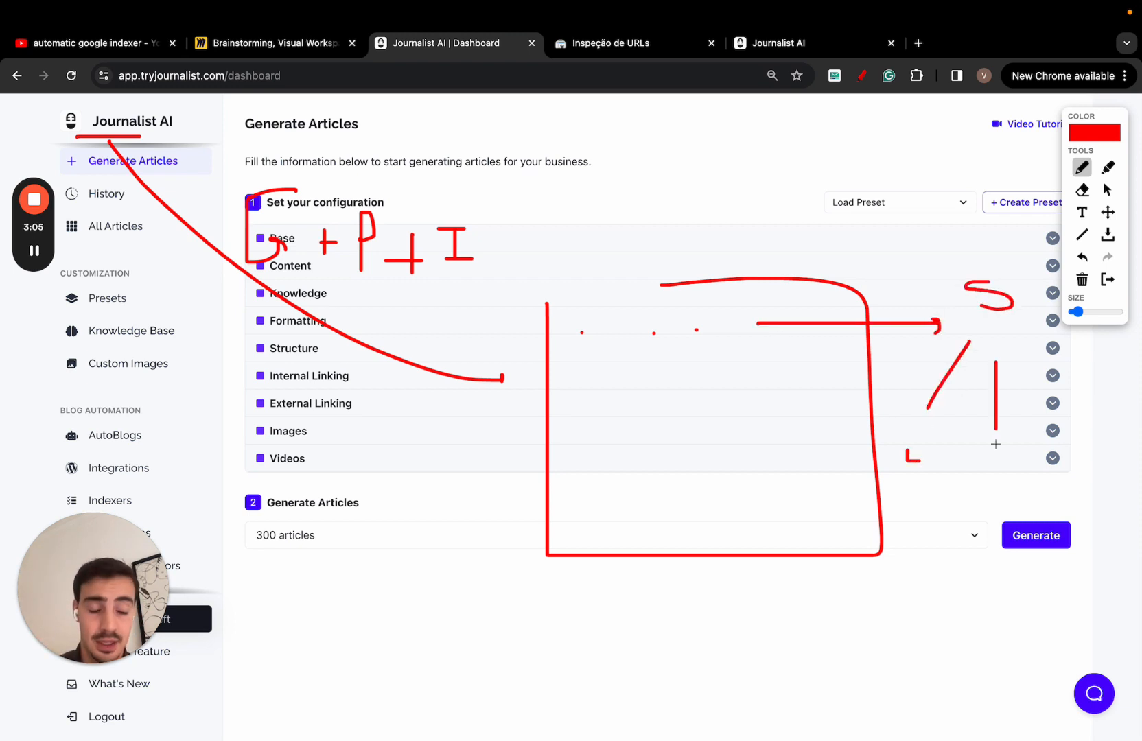
{"action": "left_click_drag", "start_coordinate": [1026, 342], "coordinate": [1099, 481]}
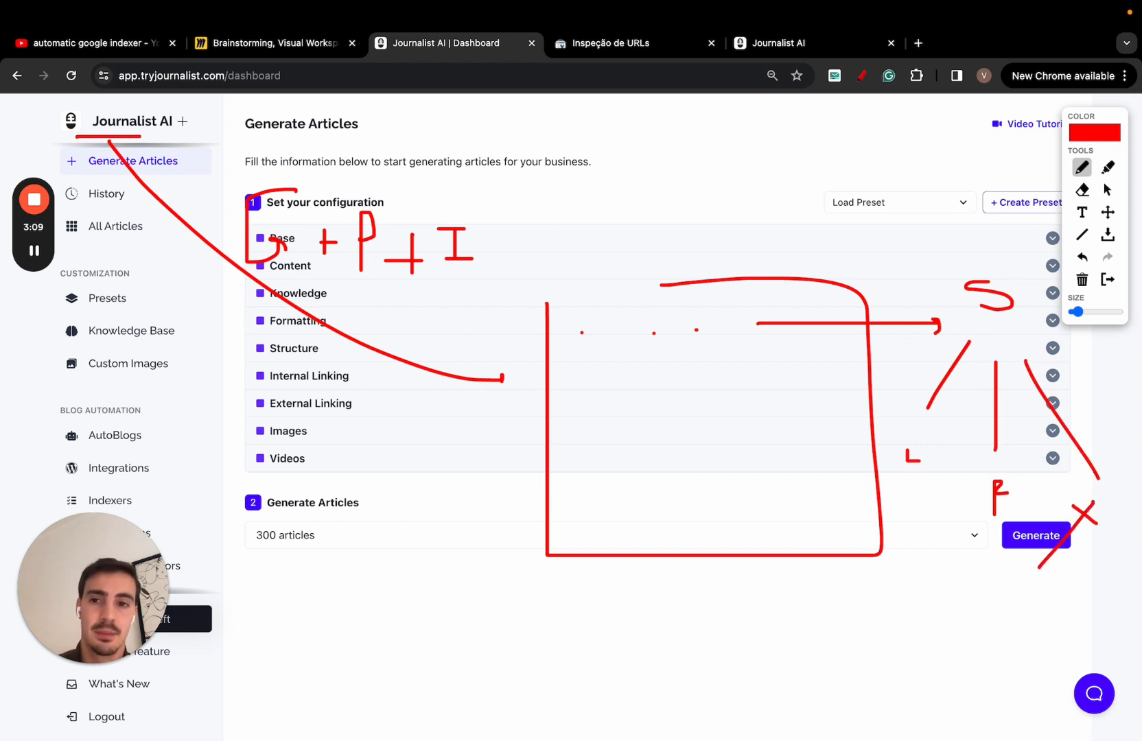
{"action": "left_click_drag", "start_coordinate": [183, 124], "coordinate": [218, 193]}
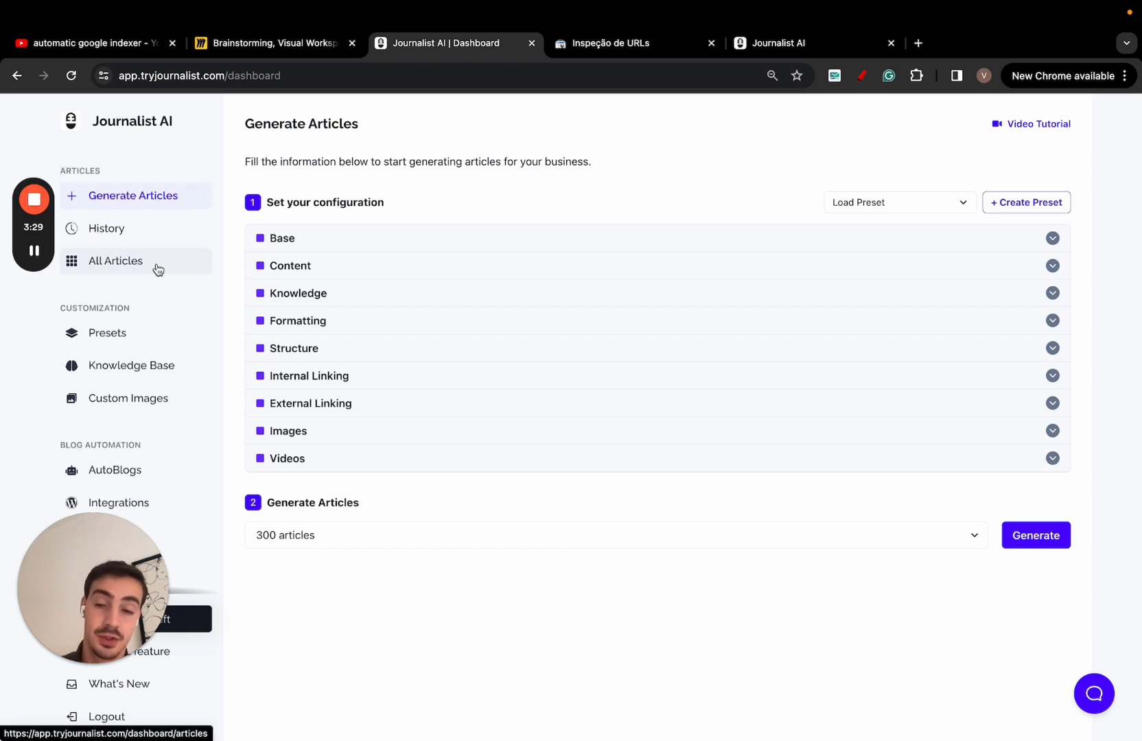
Filter the batch History by the name 'golden' and apply it
{"action": "left_click", "coordinate": [1053, 458]}
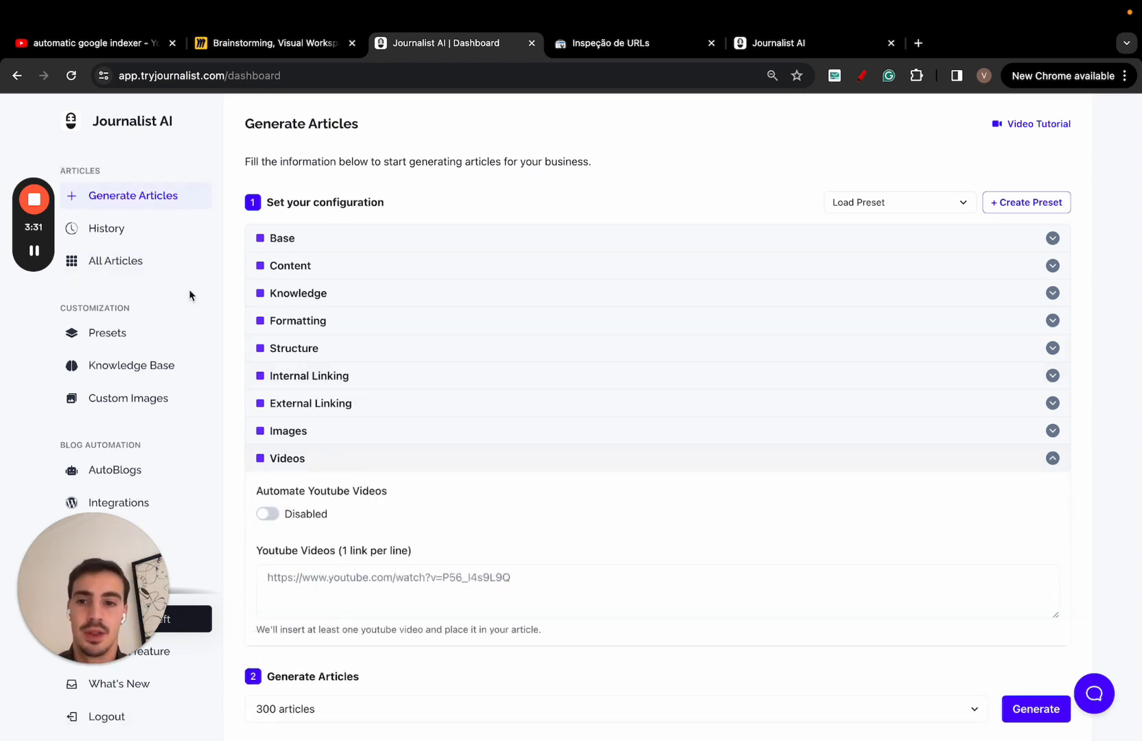
{"action": "left_click", "coordinate": [105, 228]}
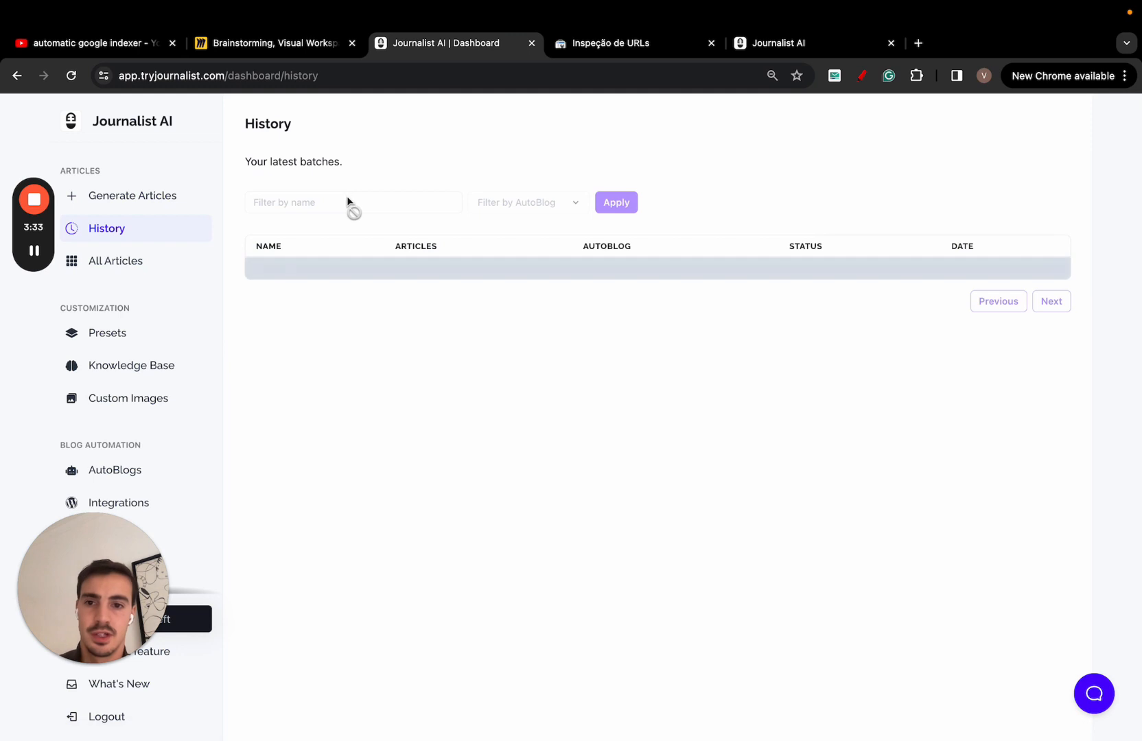
{"action": "type", "text": "go"}
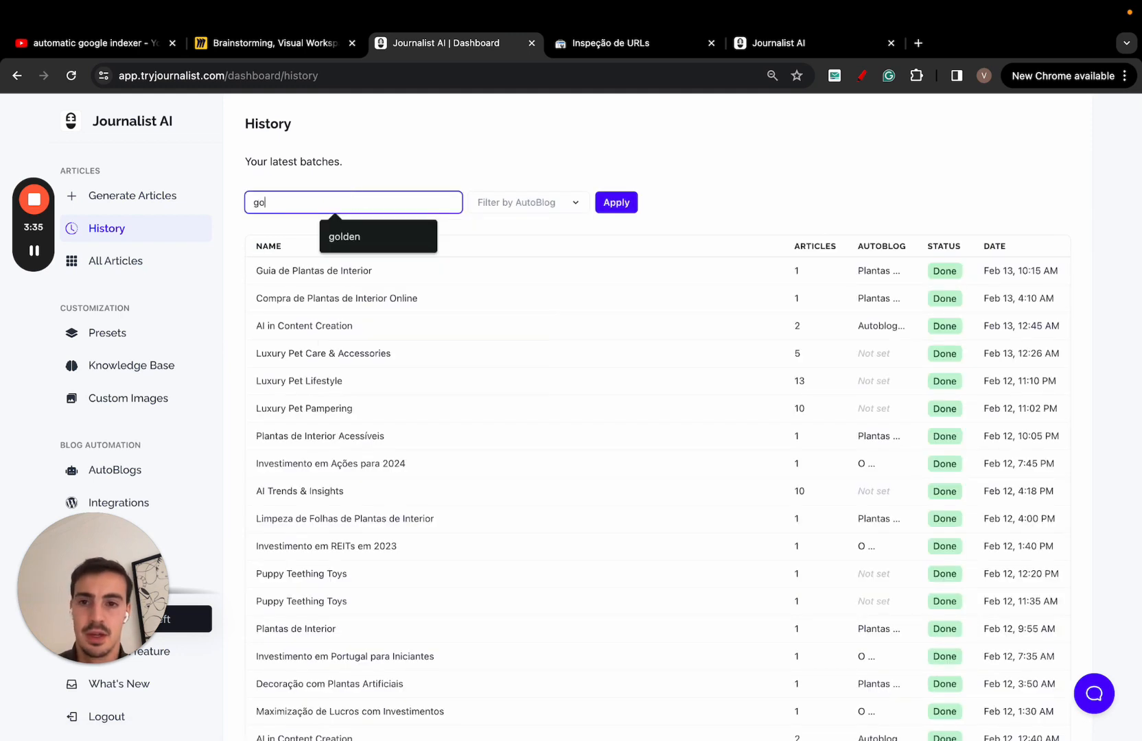
{"action": "left_click", "coordinate": [343, 236]}
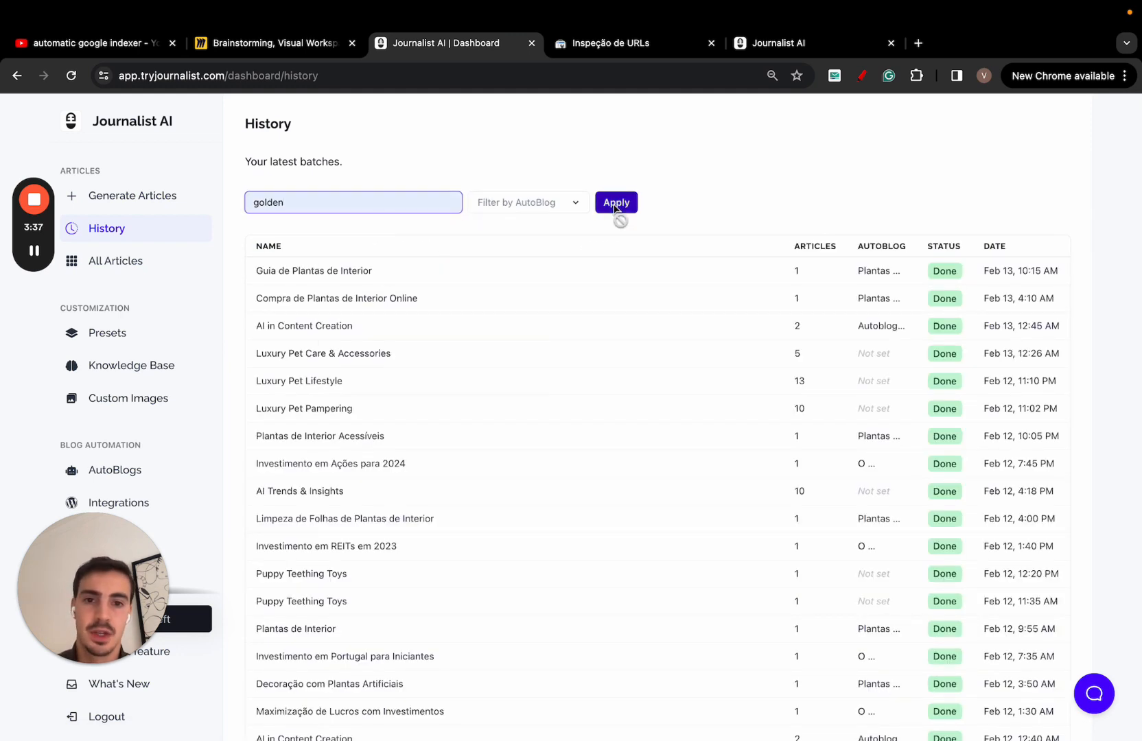
{"action": "left_click", "coordinate": [614, 201]}
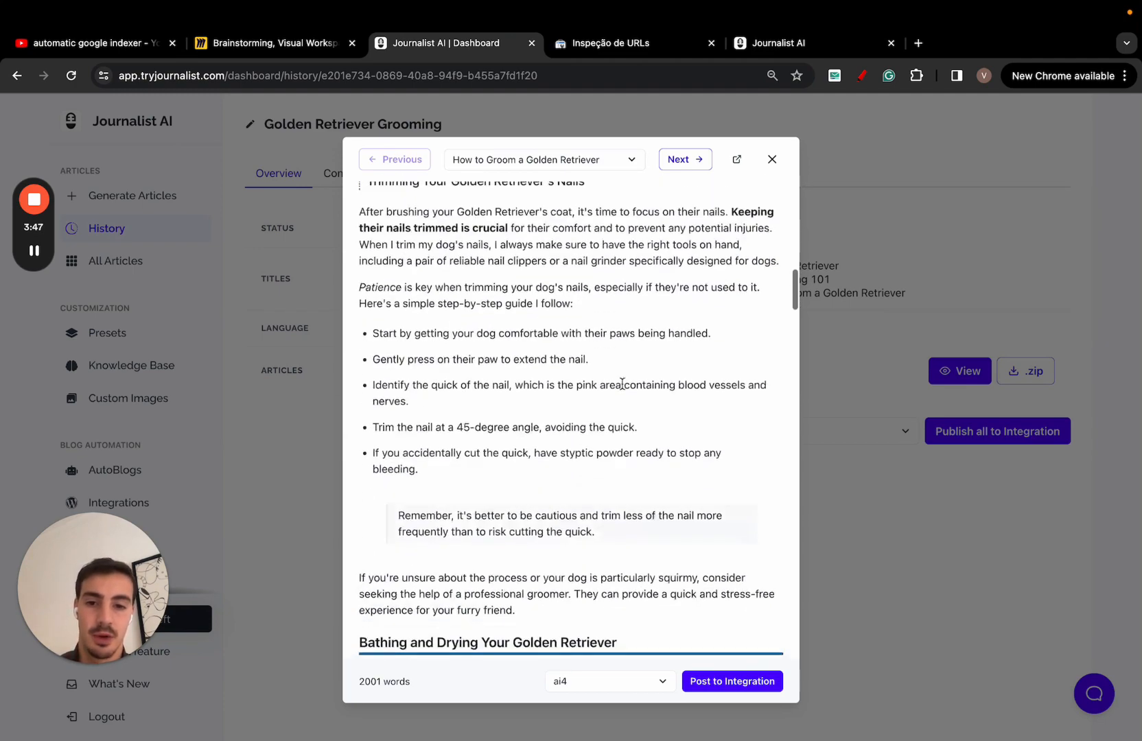
Preview all three Golden Retriever Grooming articles in turn, then close the preview
{"action": "scroll", "scroll_direction": "down", "scroll_amount": 3}
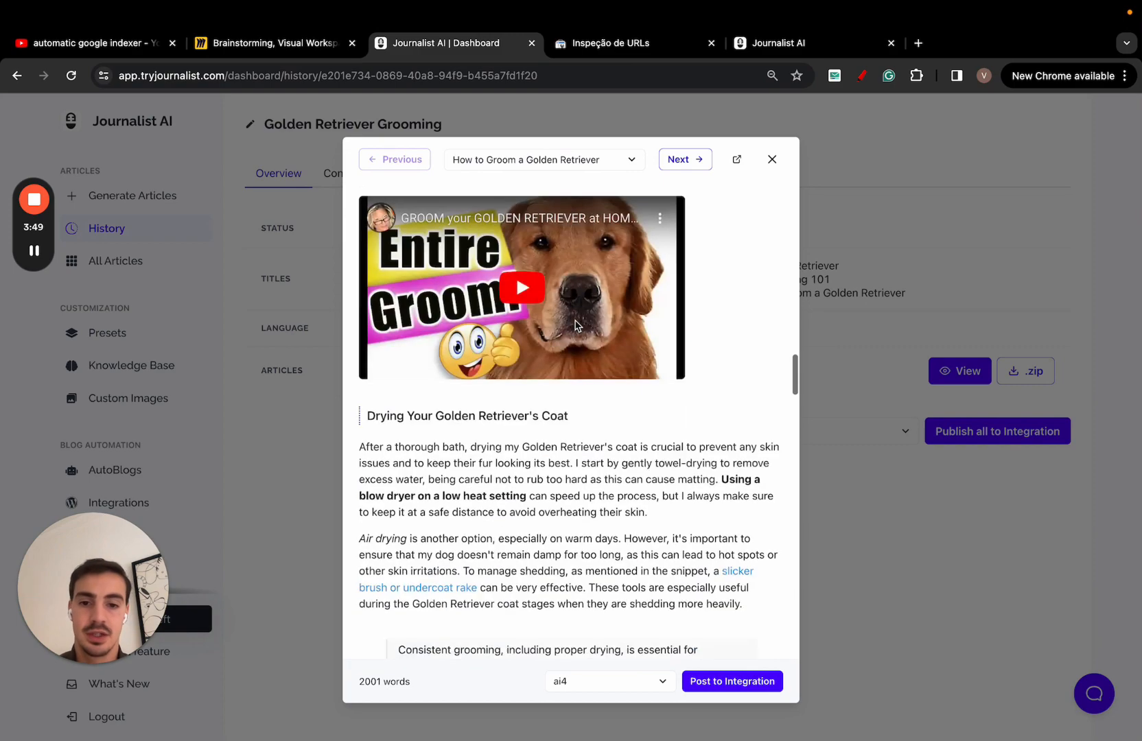
{"action": "left_click", "coordinate": [520, 287]}
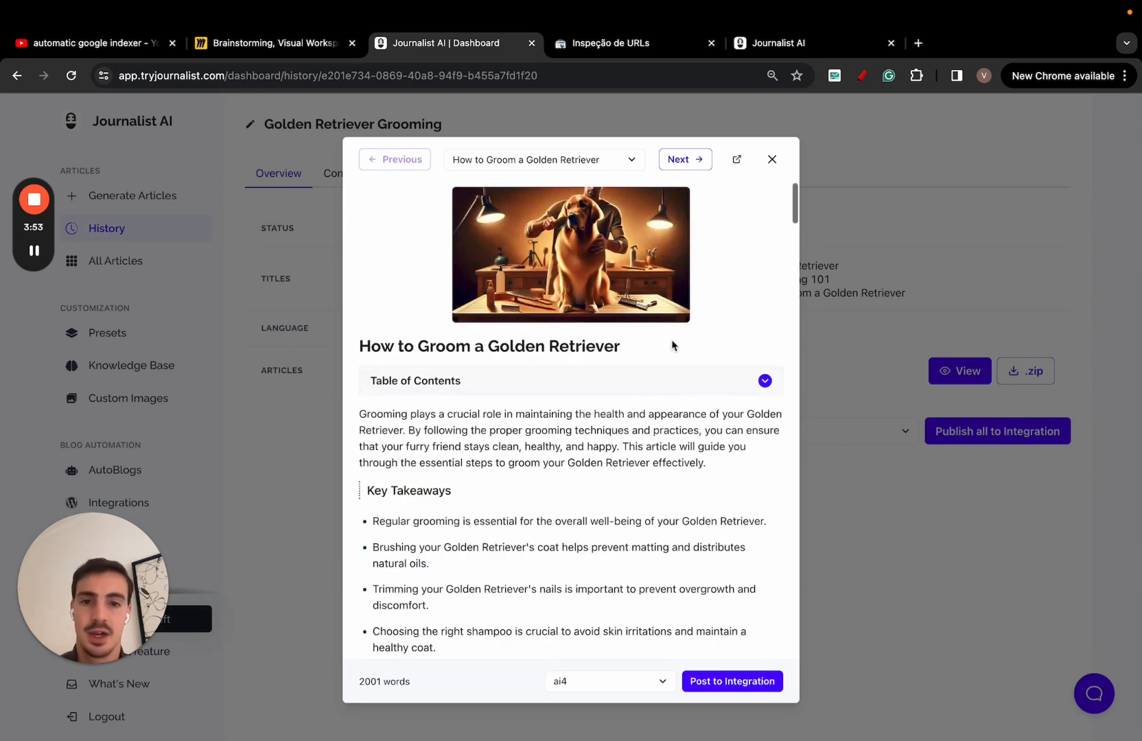
{"action": "left_click", "coordinate": [684, 160]}
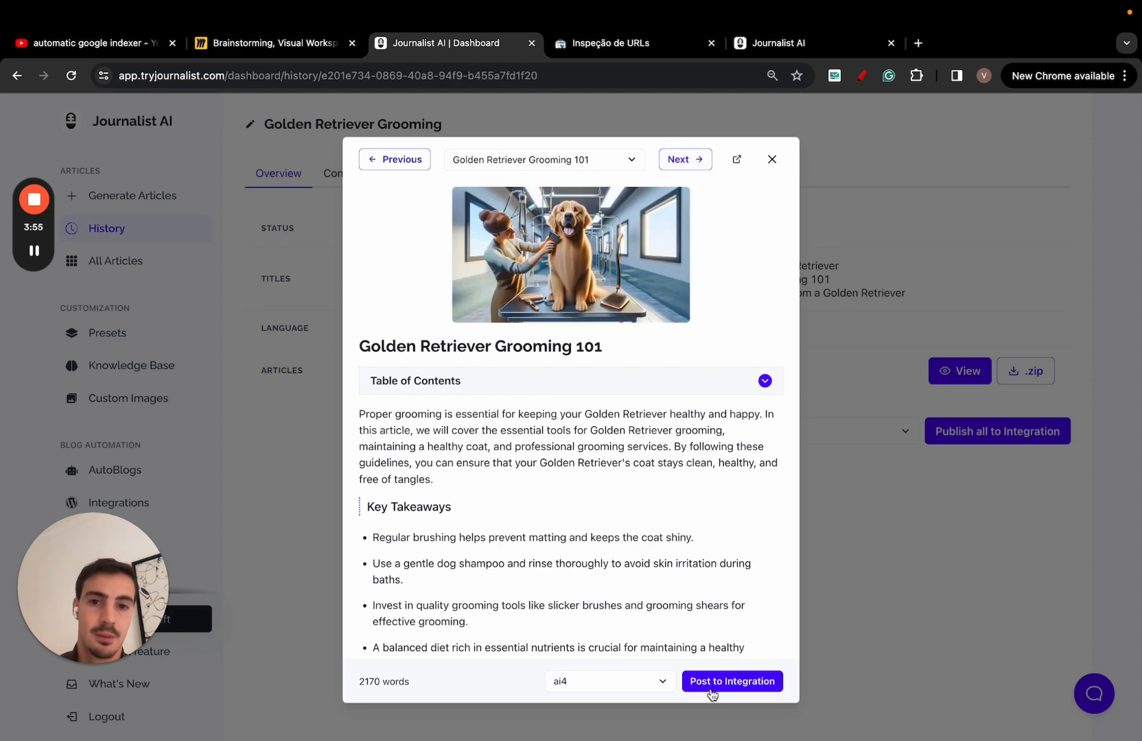
{"action": "left_click", "coordinate": [683, 160]}
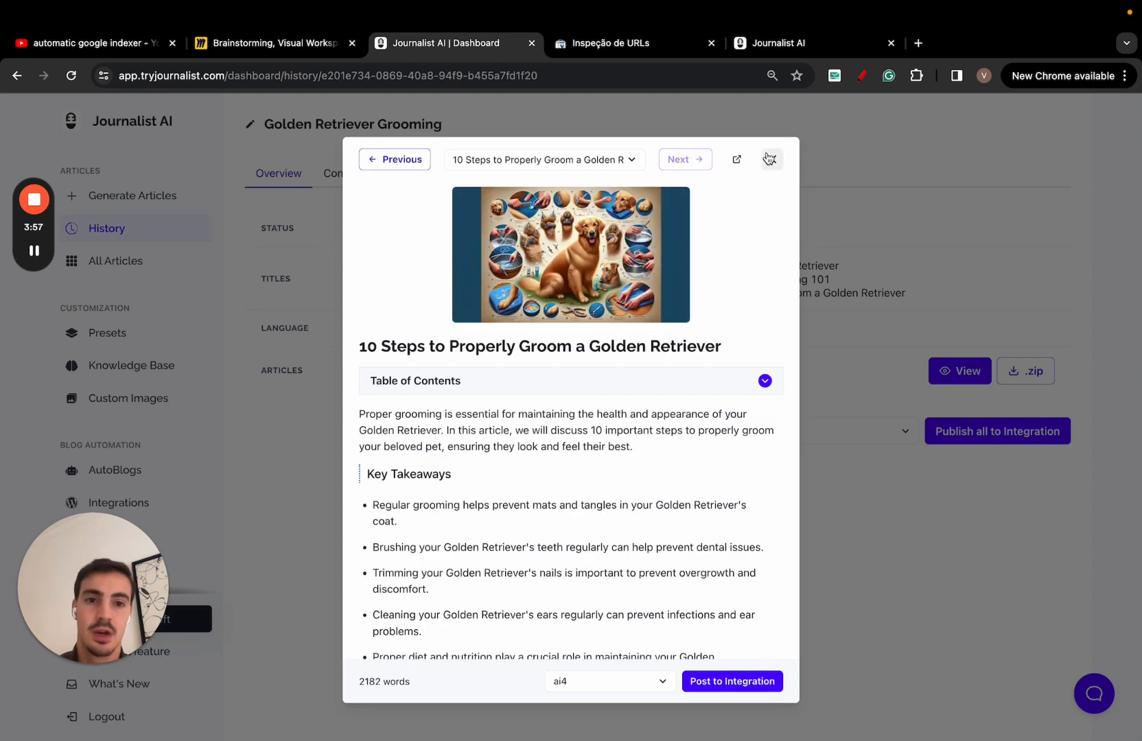
{"action": "left_click", "coordinate": [769, 159]}
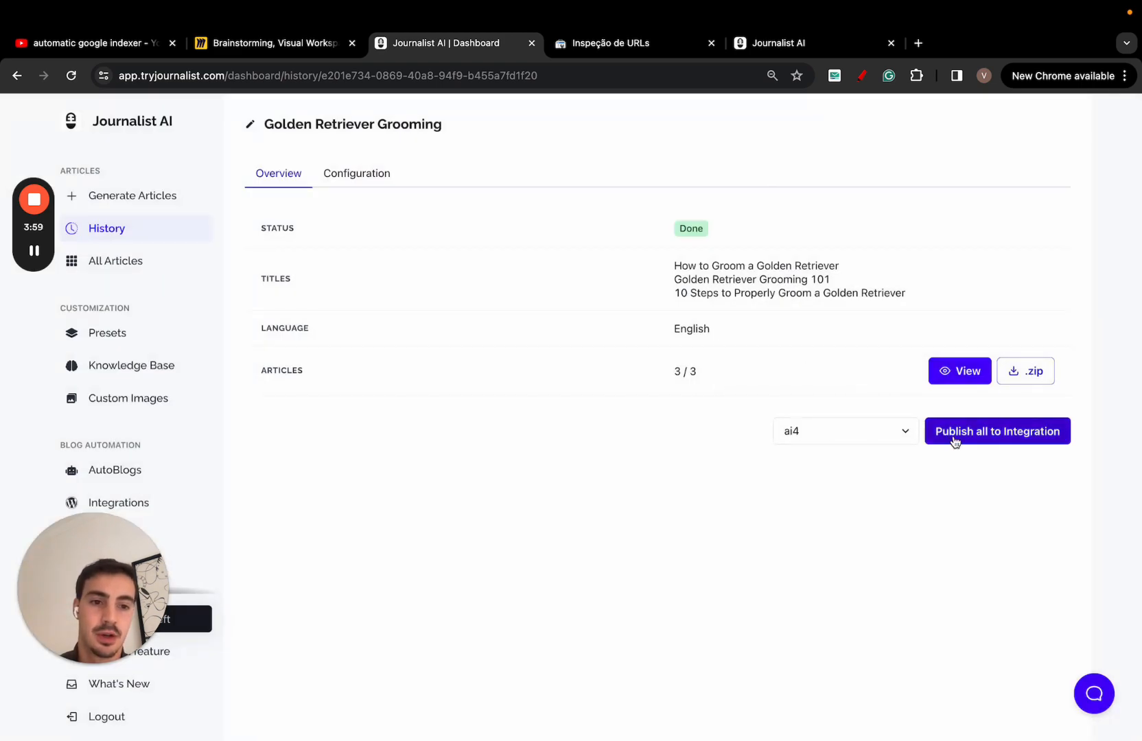
{"action": "mouse_move", "coordinate": [718, 385]}
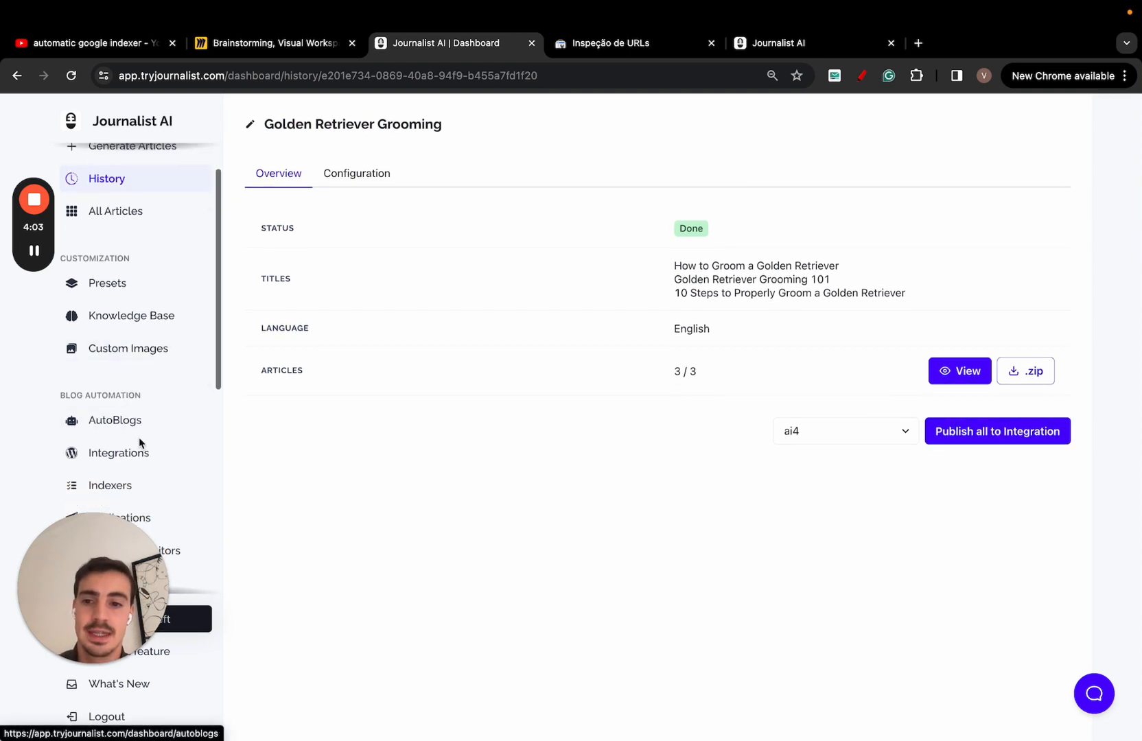
On the Integrations page, compare the Webflow and External API connection settings
{"action": "left_click", "coordinate": [118, 451]}
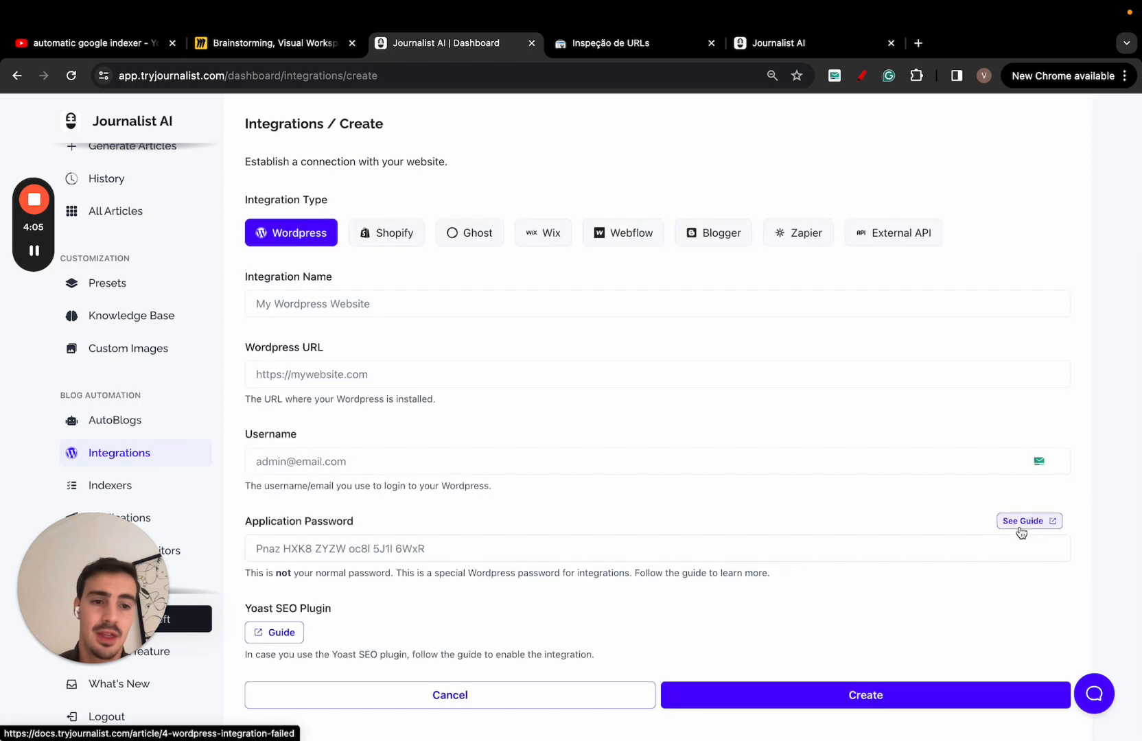
{"action": "left_click", "coordinate": [623, 234]}
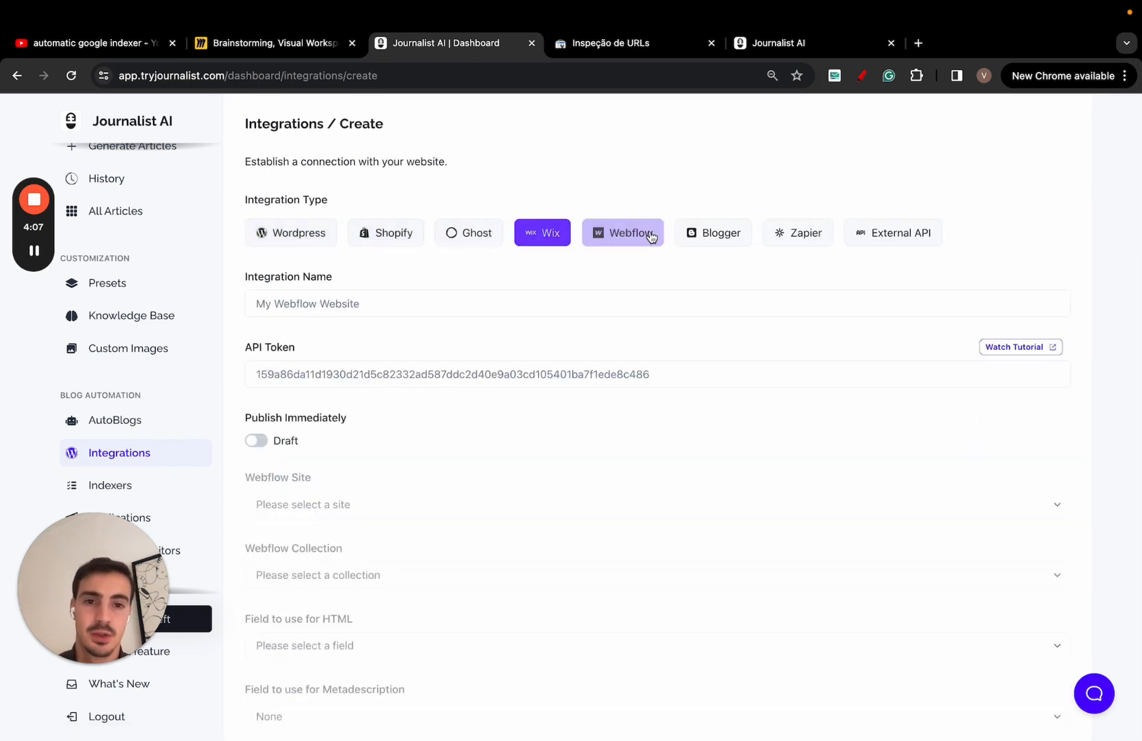
{"action": "left_click", "coordinate": [891, 232]}
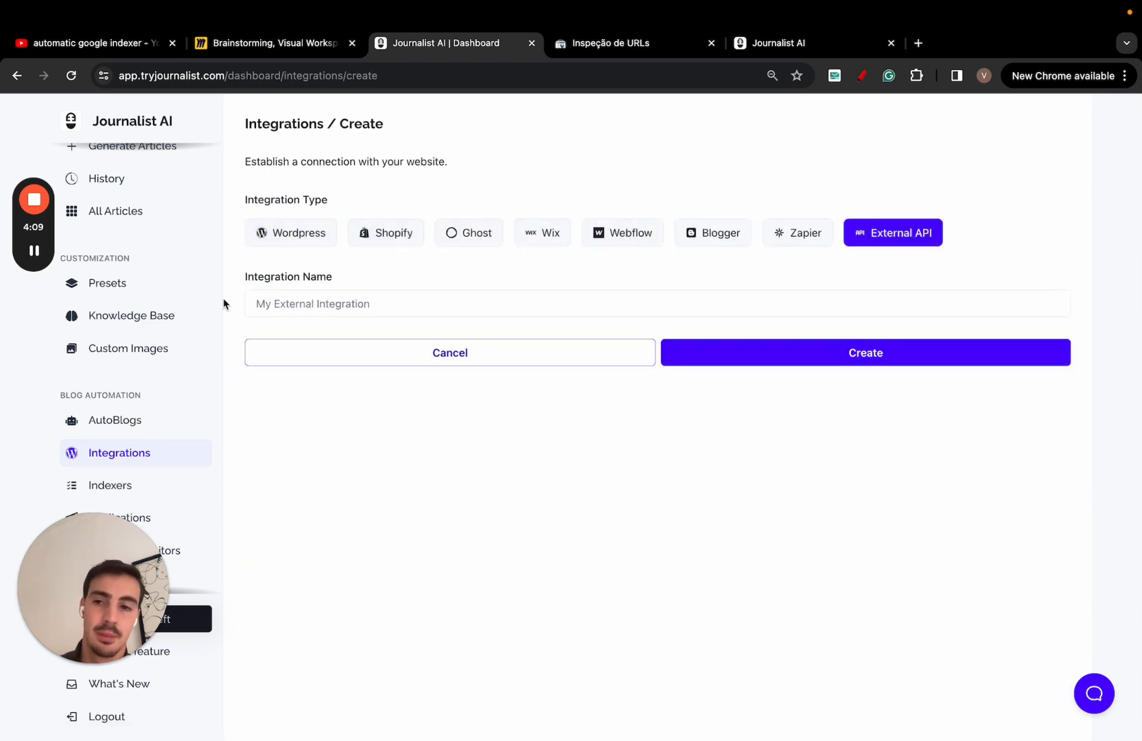
{"action": "mouse_move", "coordinate": [120, 252]}
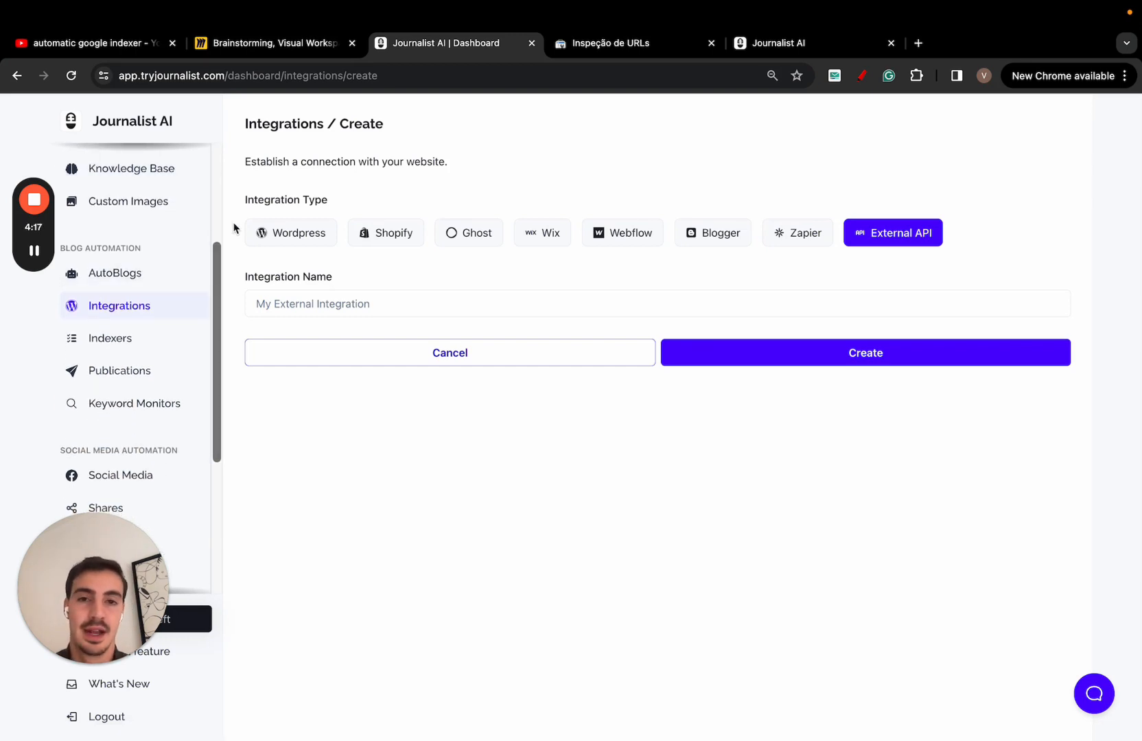
{"action": "scroll", "scroll_direction": "down", "scroll_amount": 3}
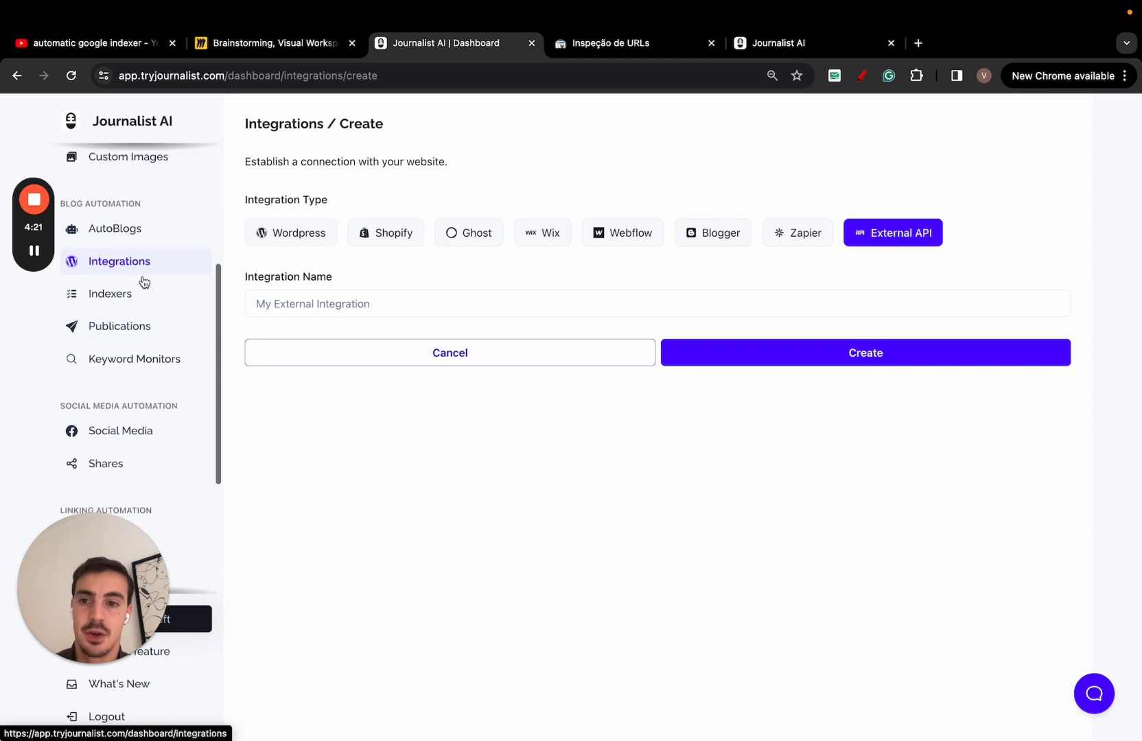
Show the Indexers list including 'My Plants site' and select the address bar
{"action": "left_click", "coordinate": [110, 294]}
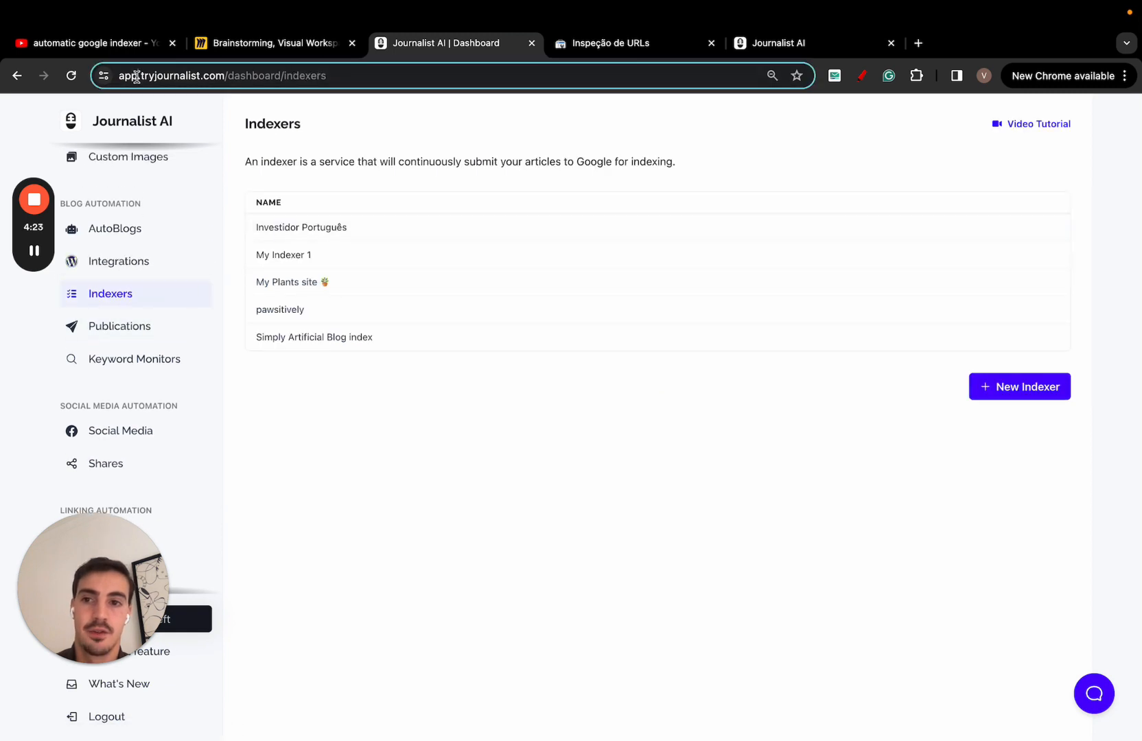
{"action": "left_click", "coordinate": [222, 75]}
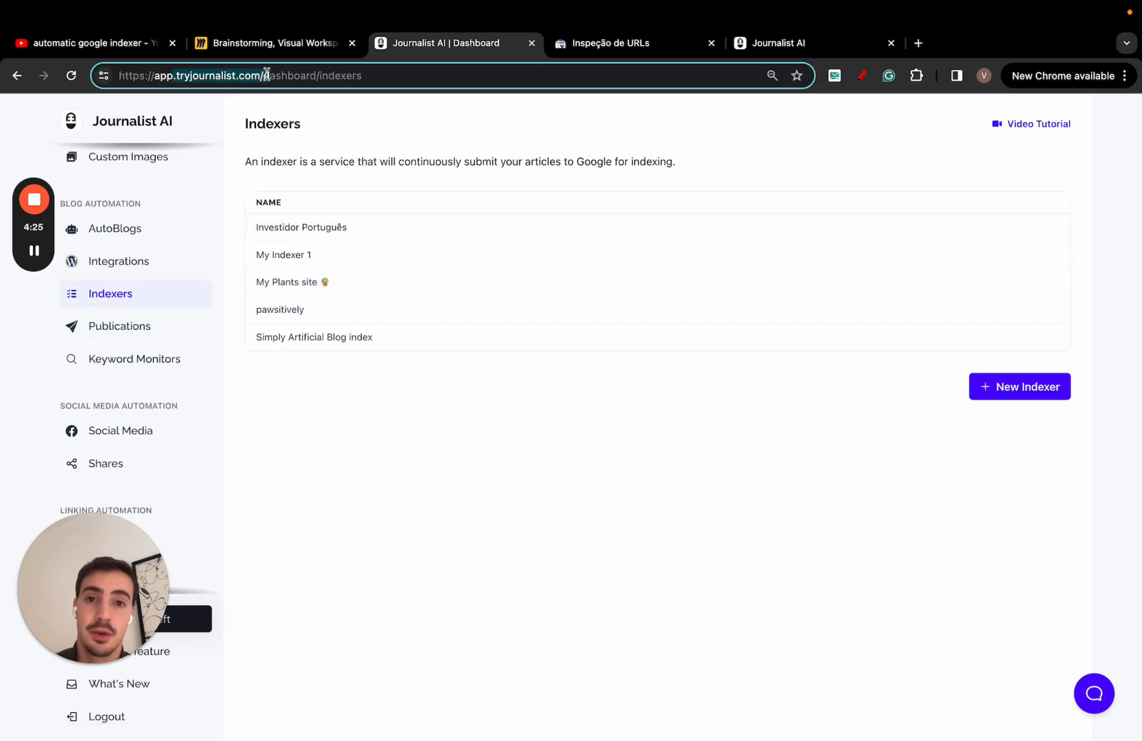